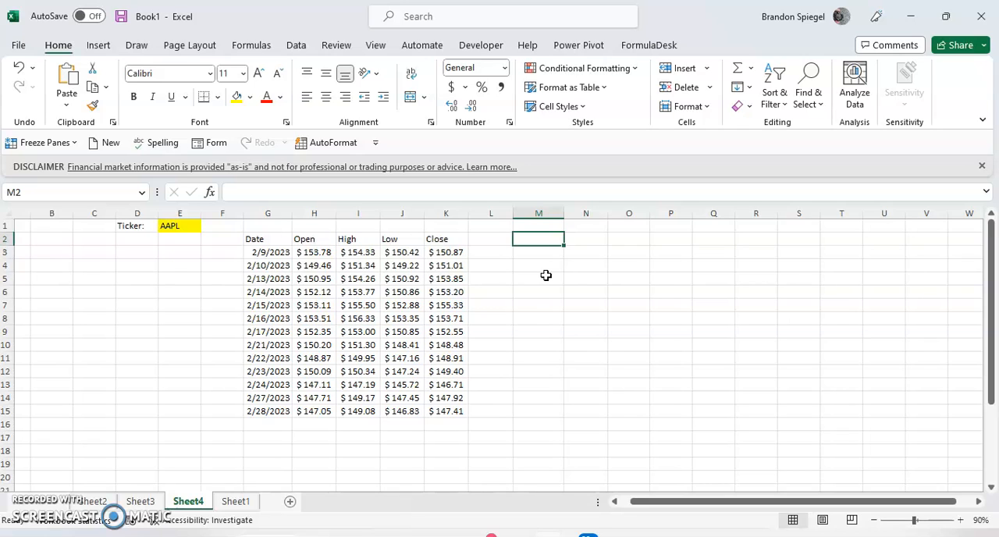
Step: Start a STOCKHISTORY formula in cell N2
{"action": "left_click", "coordinate": [268, 239]}
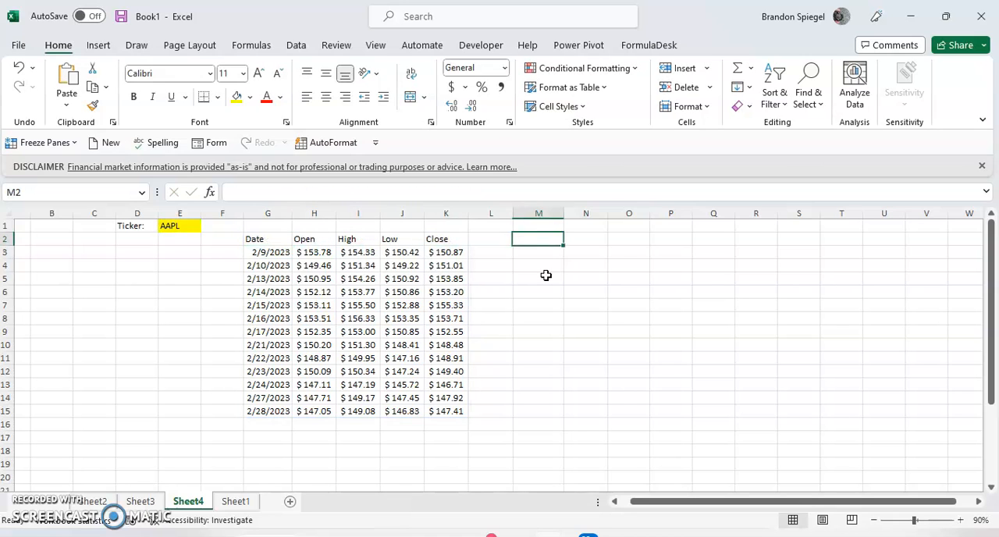
{"action": "left_click", "coordinate": [586, 238]}
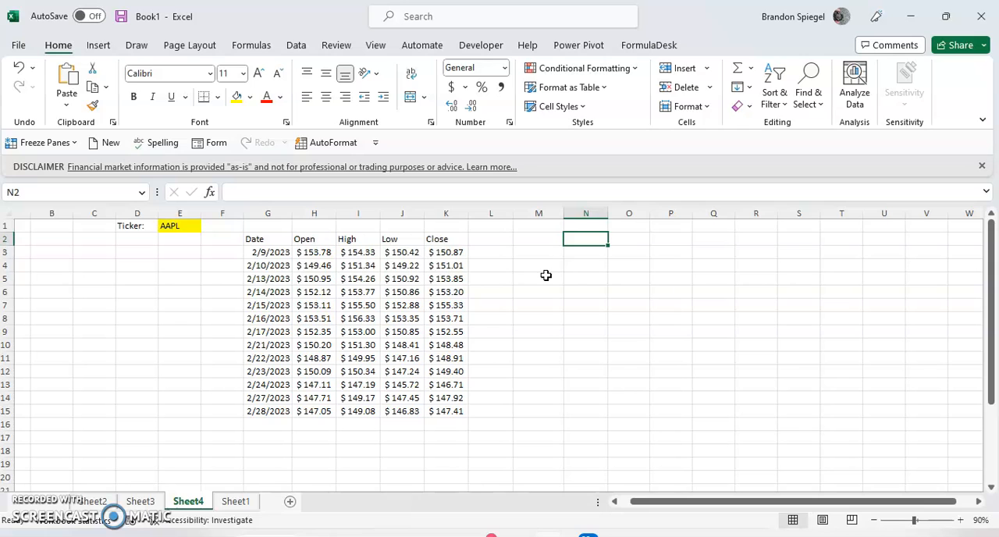
{"action": "type", "text": "=stockhis"}
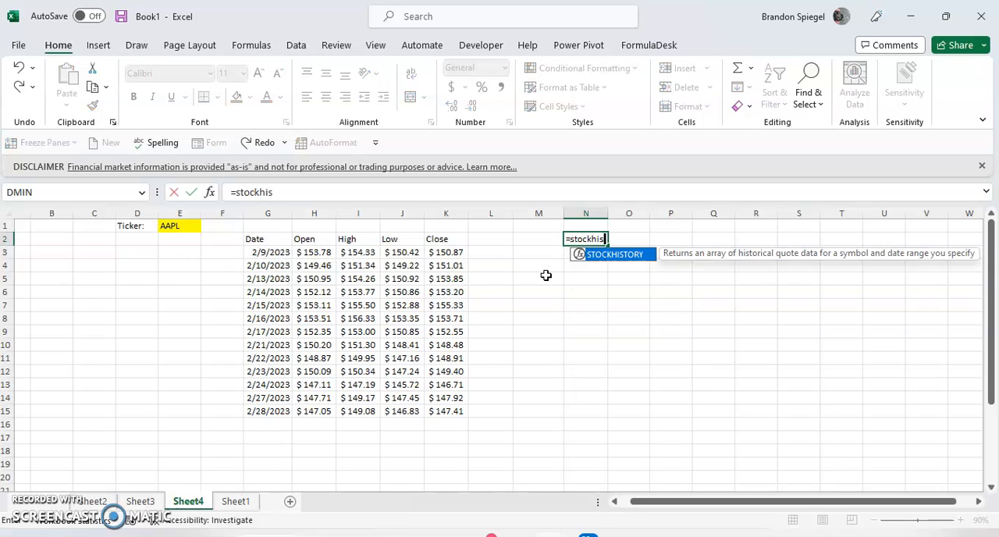
{"action": "type", "text": "tory"}
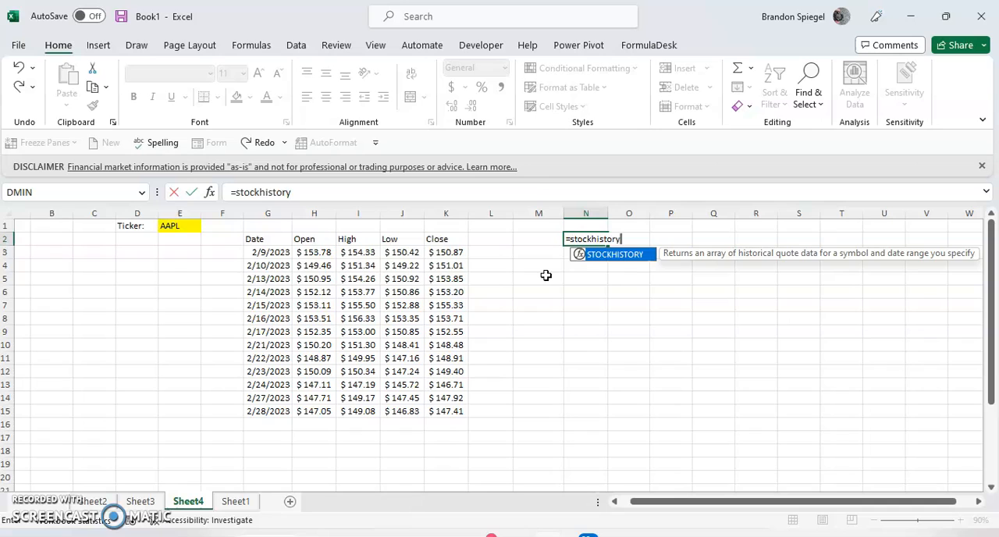
{"action": "type", "text": "("}
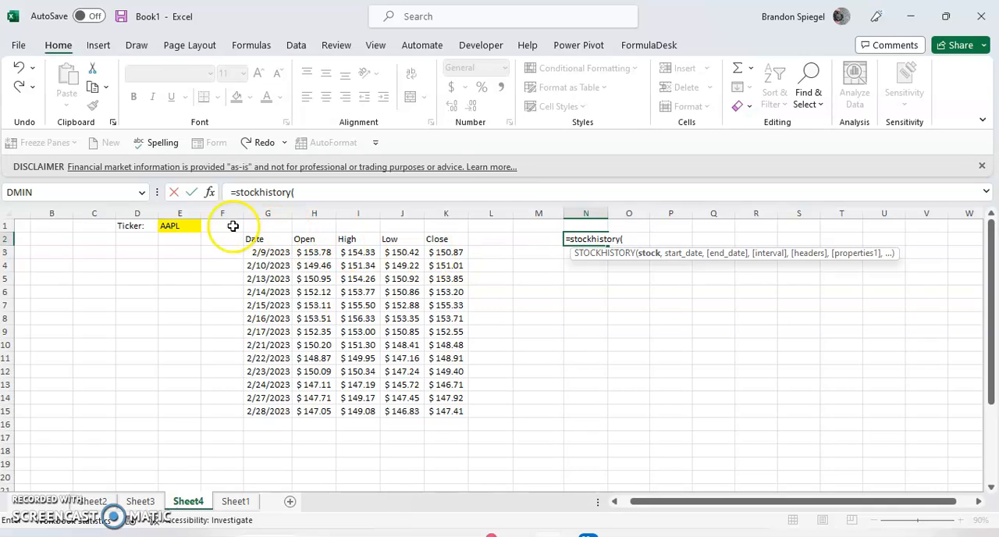
Step: Fill in ticker E1, dates TODAY()-20 to TODAY(), and interval and headers 0
{"action": "left_click", "coordinate": [180, 225]}
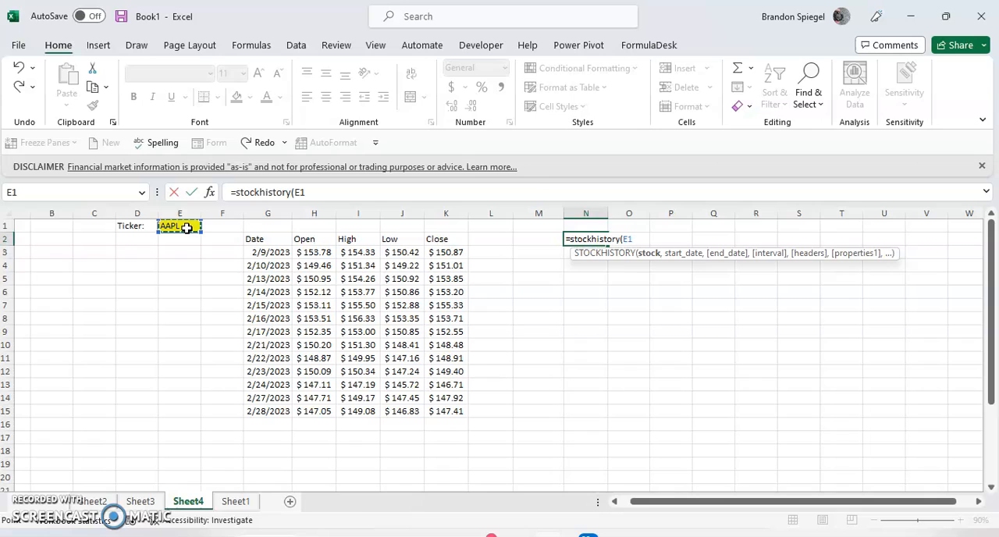
{"action": "type", "text": ","}
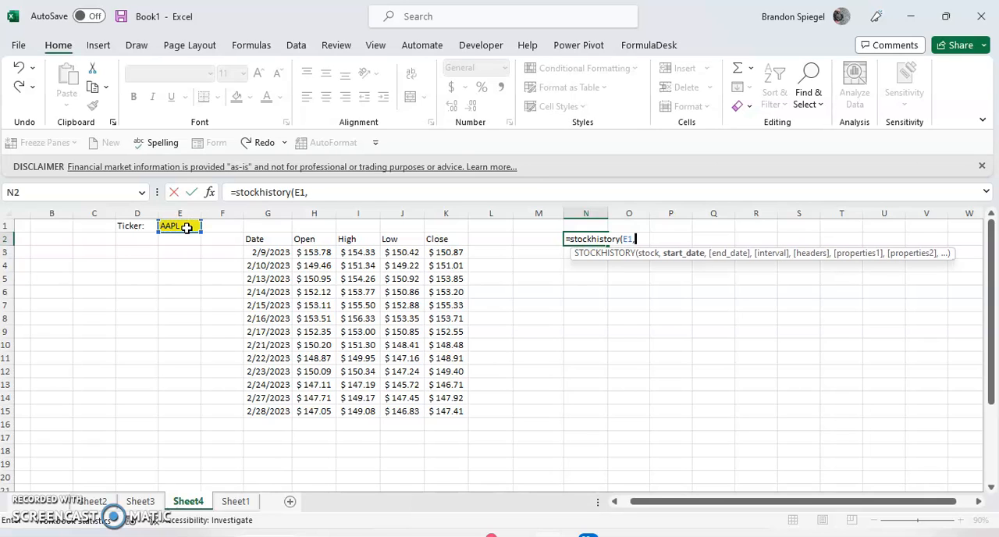
{"action": "type", "text": "t"}
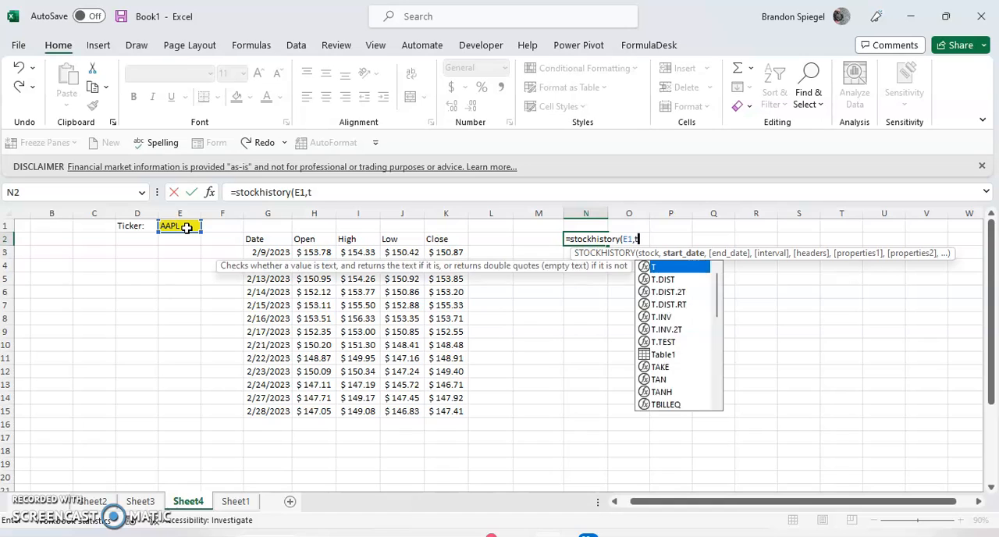
{"action": "type", "text": "oday()-2"}
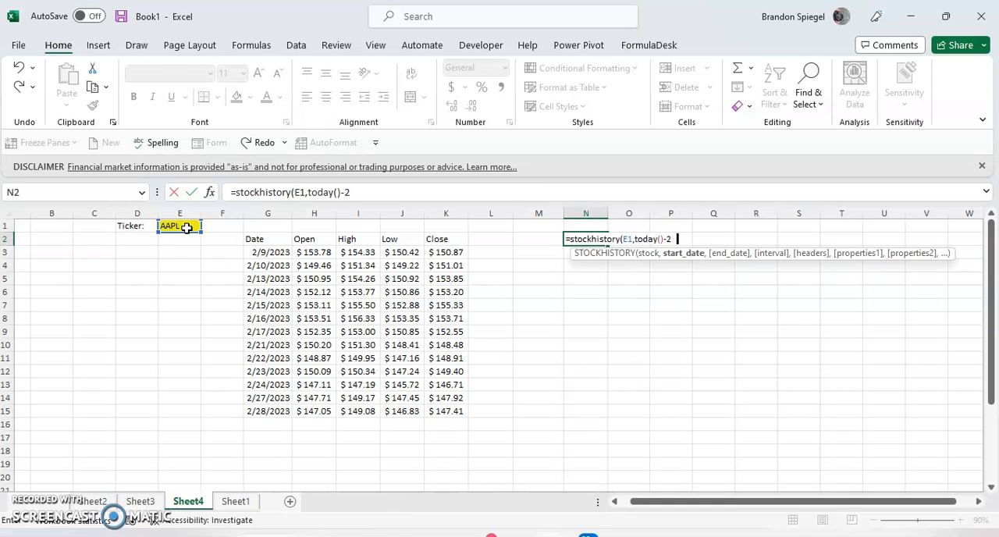
{"action": "type", "text": "0"}
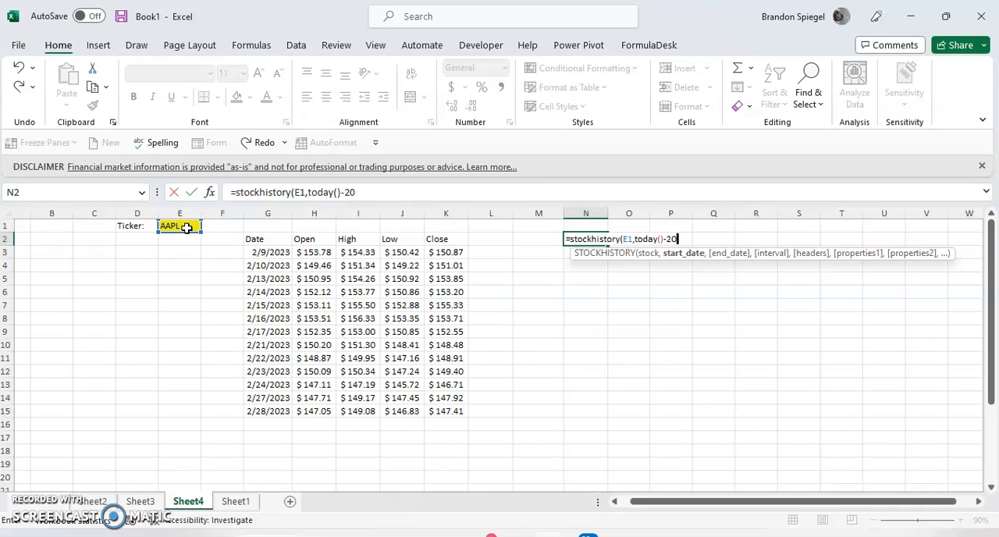
{"action": "type", "text": ","}
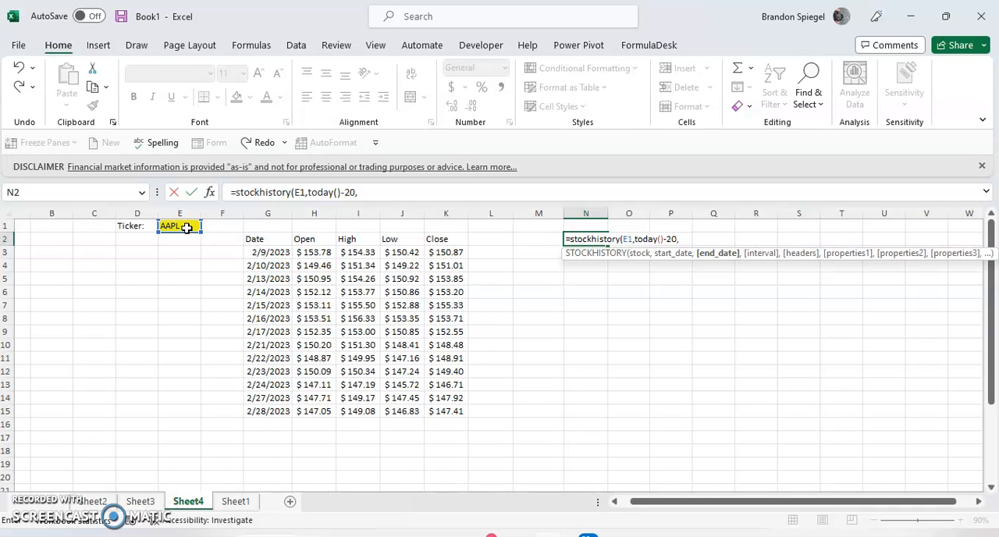
{"action": "type", "text": "today(),"}
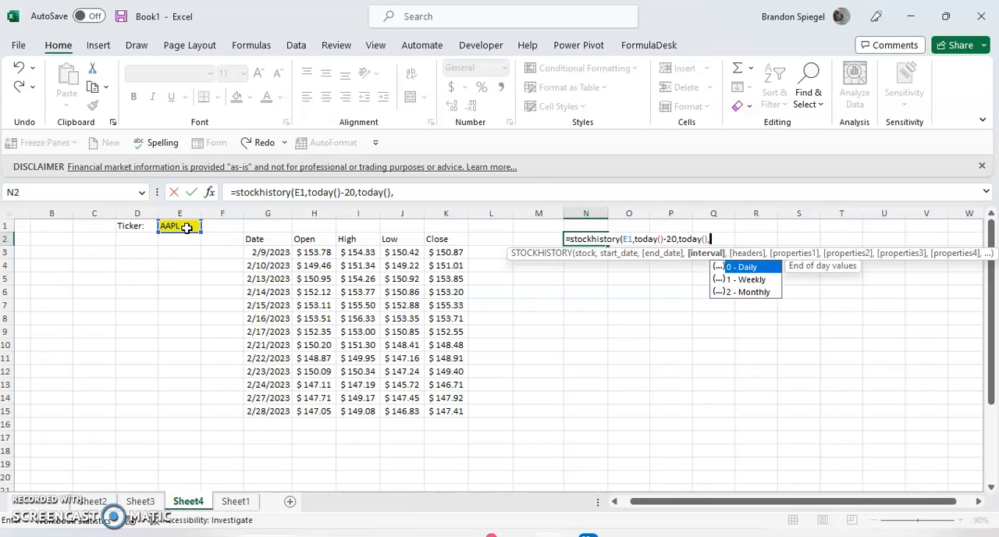
{"action": "type", "text": "0"}
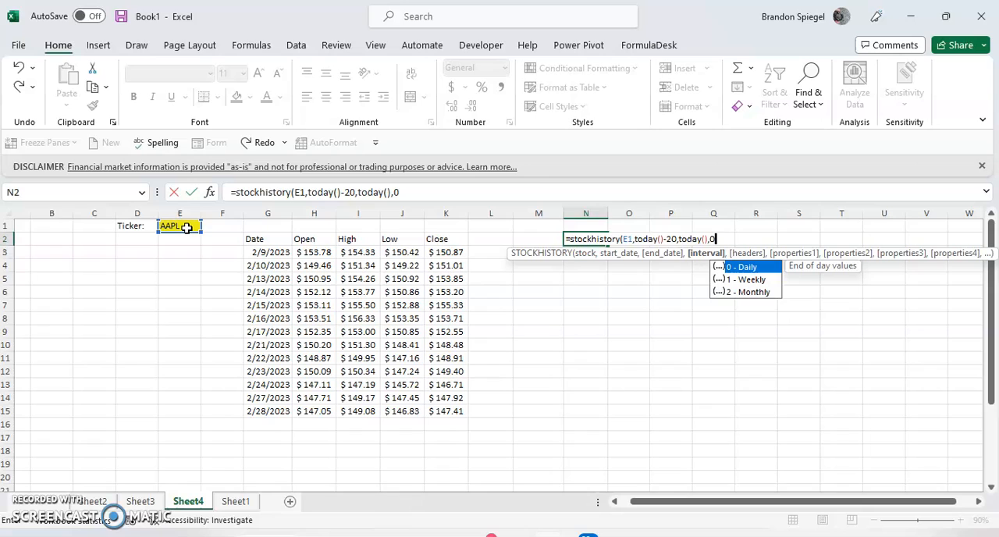
{"action": "type", "text": ",TODAY()-20,TODAY(),0,0)"}
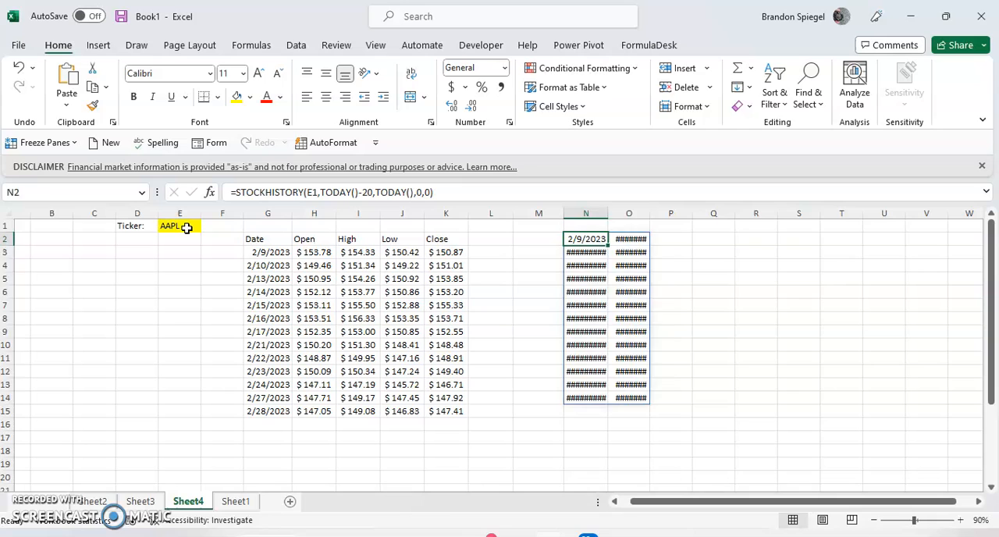
Step: Change the N2 STOCKHISTORY headers argument to 1, briefly trying 2
{"action": "left_click", "coordinate": [587, 225]}
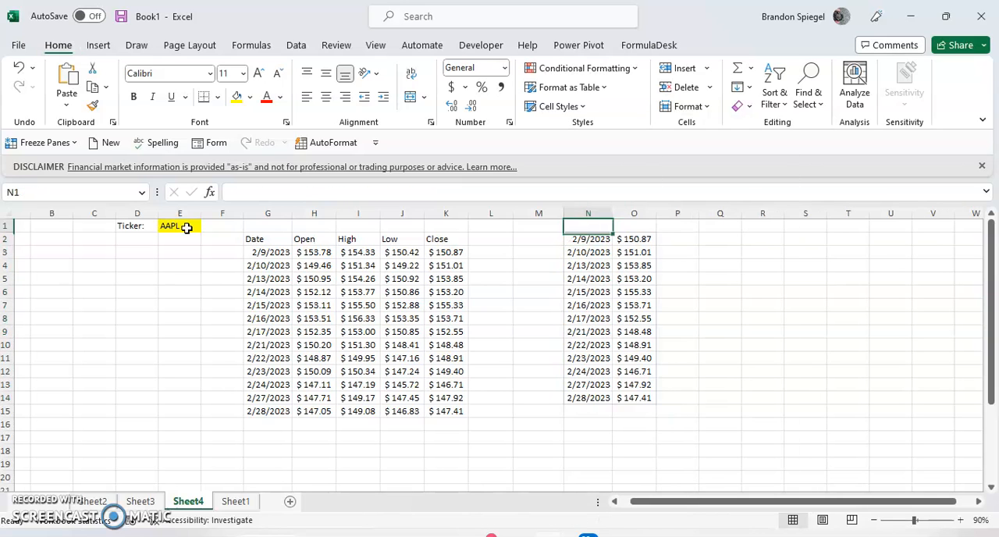
{"action": "type", "text": "=STOCKHISTORY(E1,TODAY()-20,TODAY(),0,0)"}
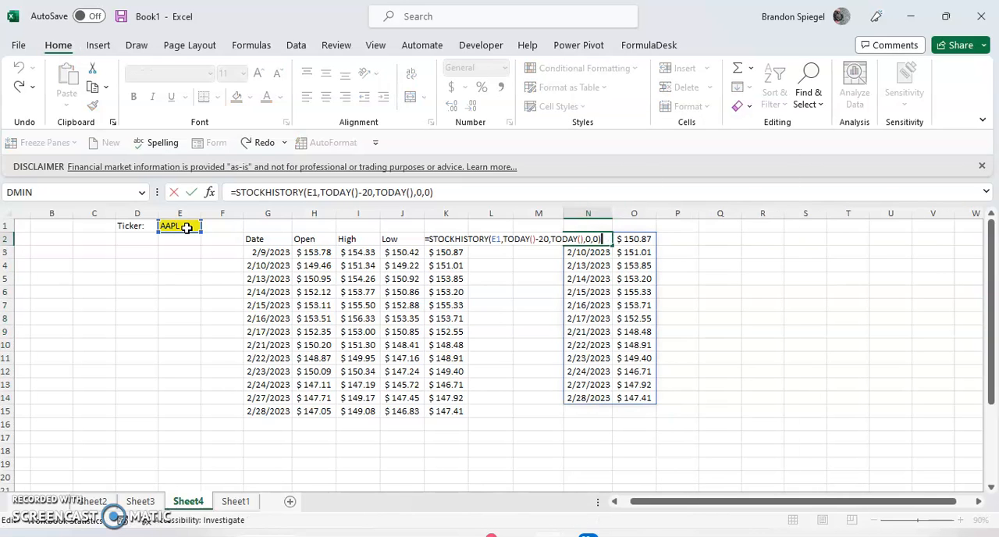
{"action": "type", "text": ","}
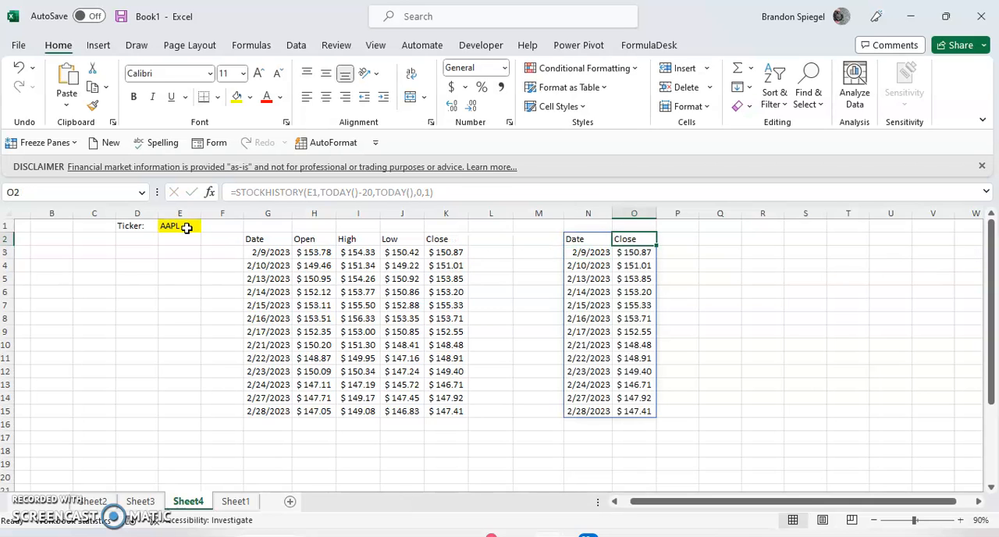
{"action": "double_click", "coordinate": [587, 238]}
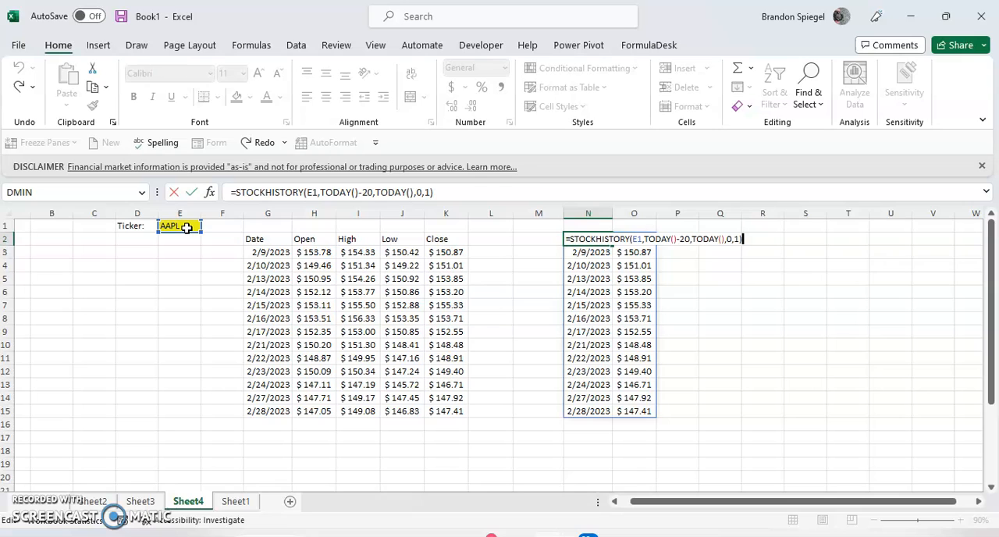
{"action": "type", "text": ","}
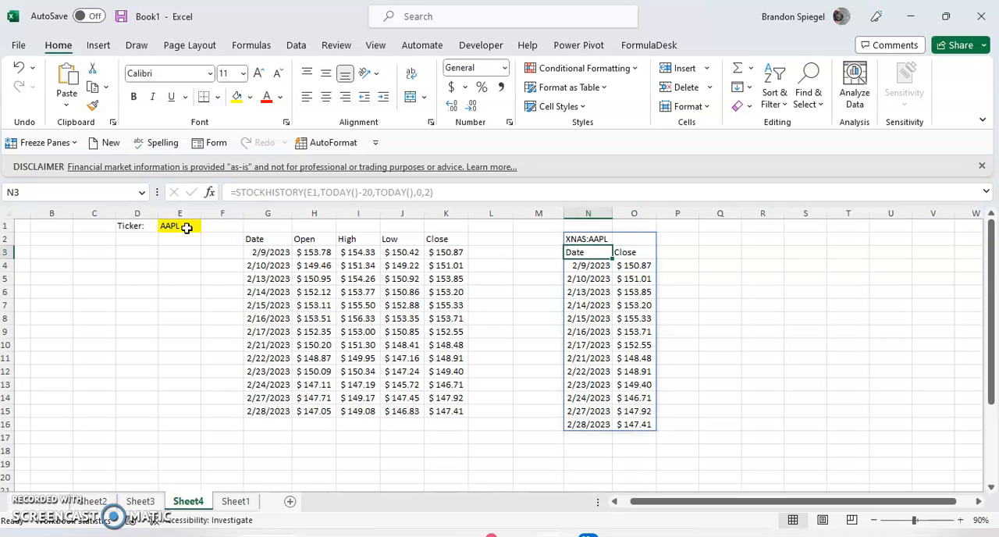
{"action": "double_click", "coordinate": [587, 239]}
{"action": "type", "text": "1"}
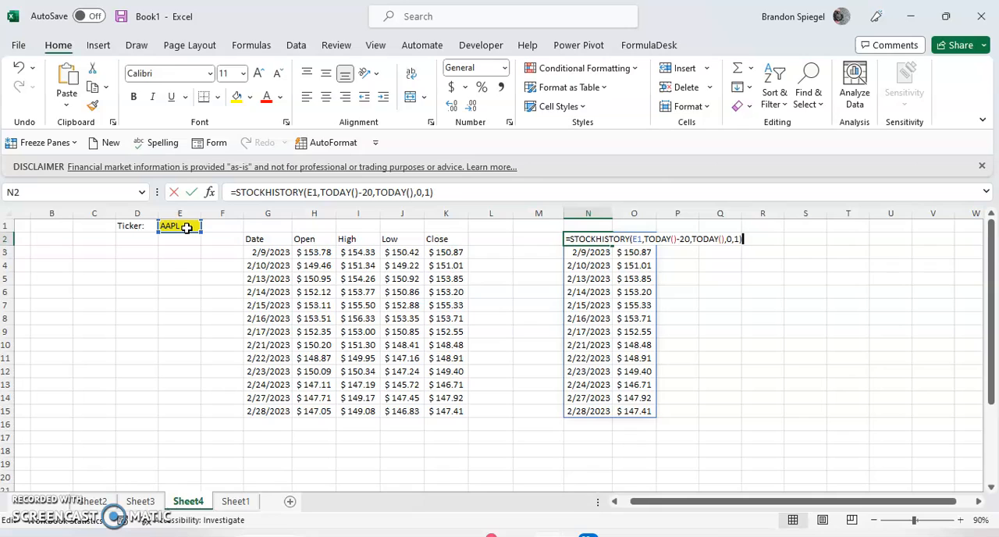
Step: Add properties 2,3,4,1 to the N2 formula for Open, High, Low and Close
{"action": "type", "text": ",0"}
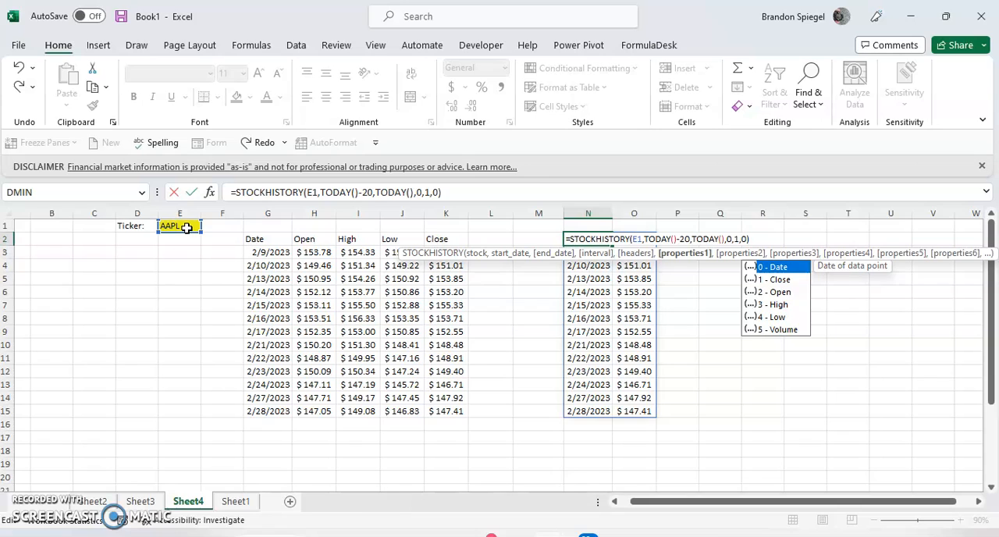
{"action": "type", "text": ",2,"}
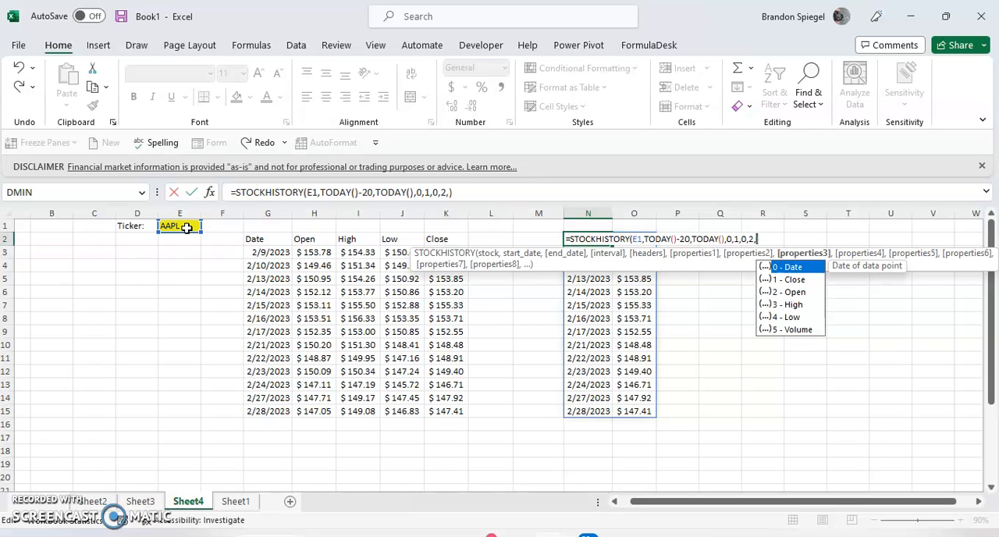
{"action": "type", "text": "3,4"}
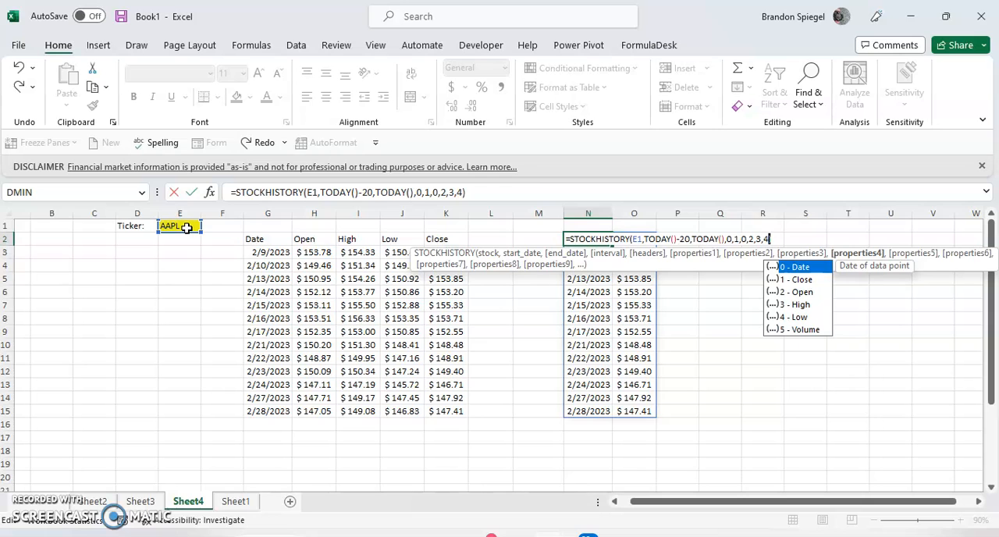
{"action": "type", "text": ","}
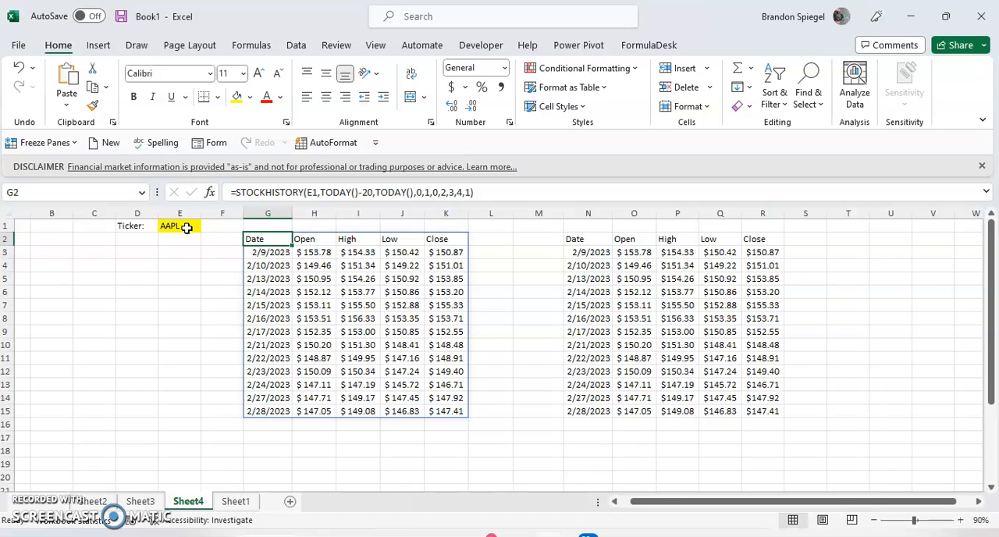
Step: Select the spilled price table G2:K15, Date through Close
{"action": "left_click", "coordinate": [720, 238]}
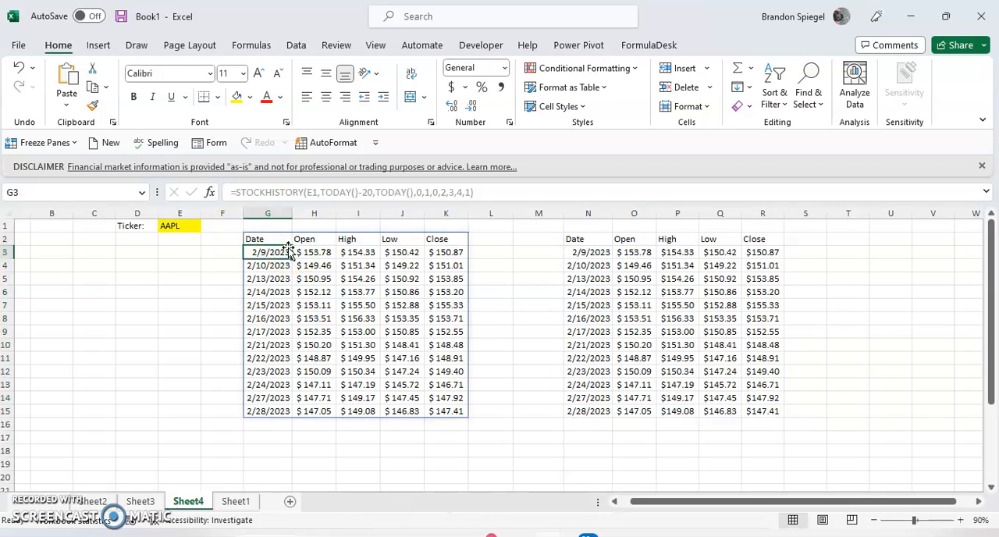
{"action": "left_click", "coordinate": [267, 226]}
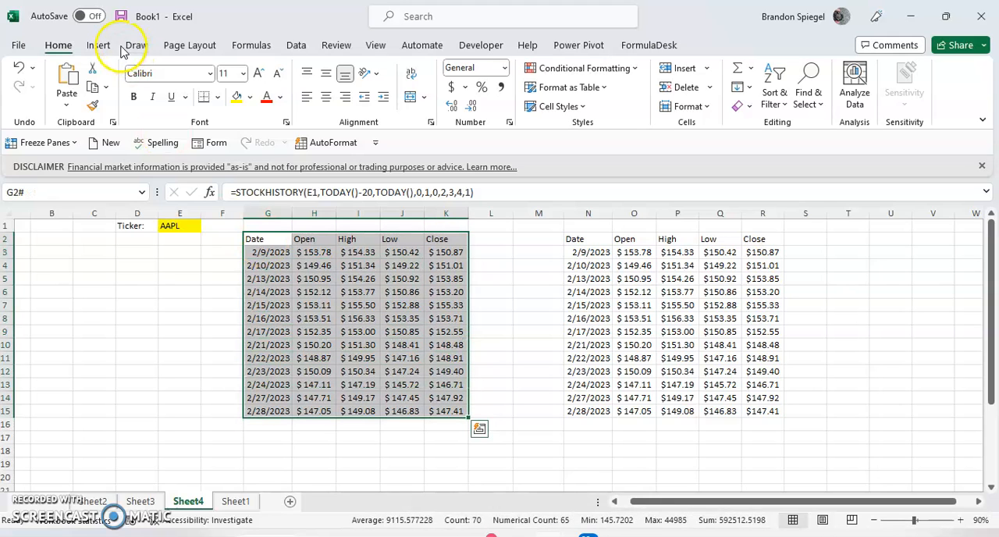
Step: Bring up the All Charts dialog on the Stock chart category
{"action": "left_click", "coordinate": [98, 44]}
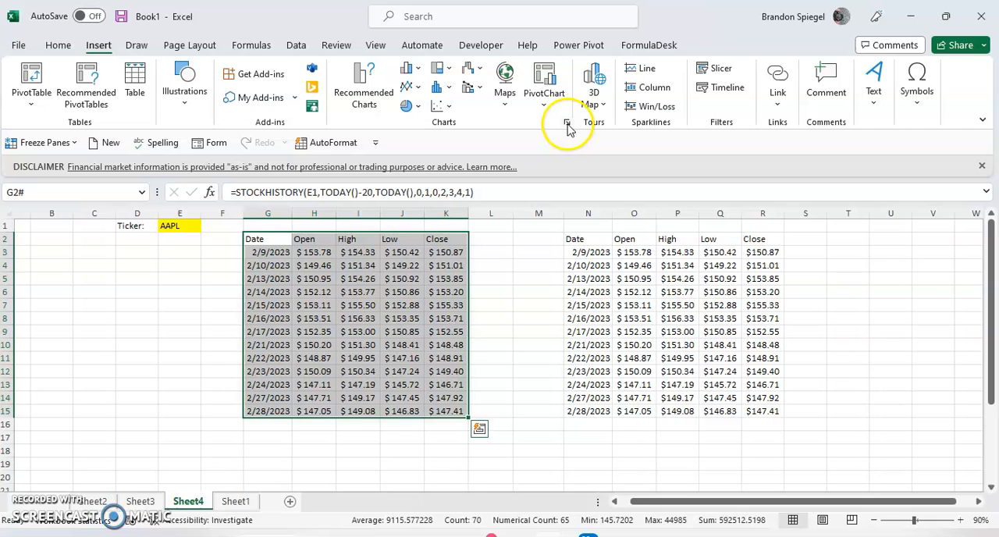
{"action": "left_click", "coordinate": [567, 123]}
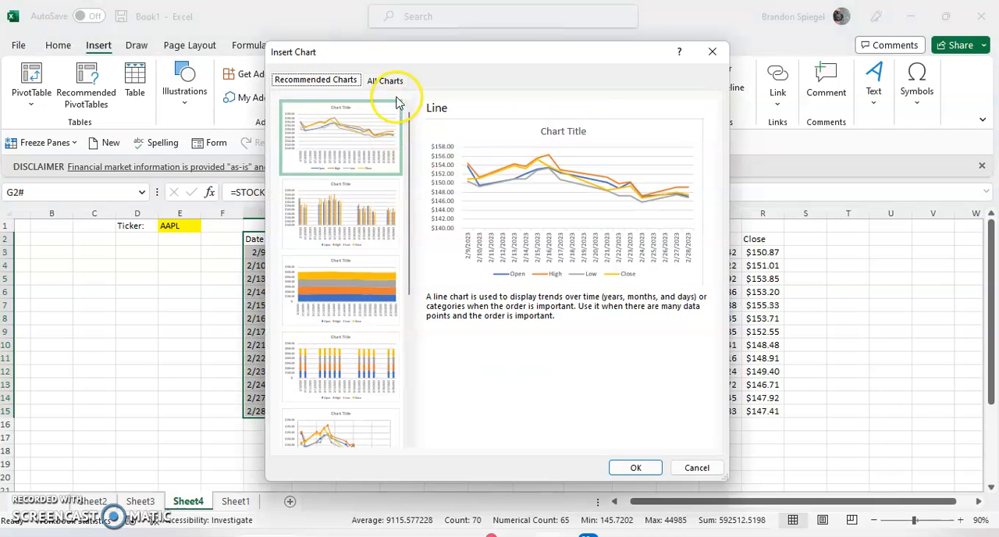
{"action": "left_click", "coordinate": [385, 81]}
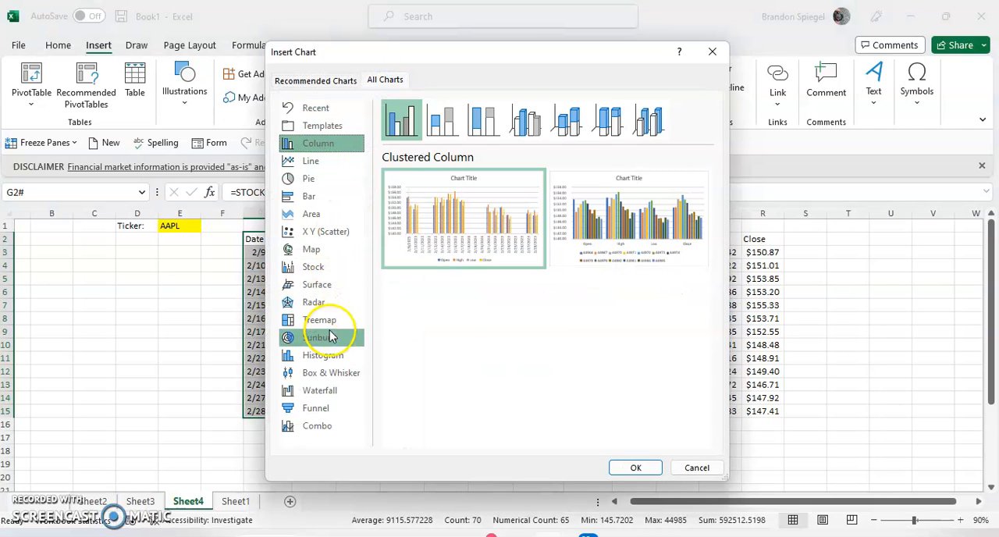
{"action": "left_click", "coordinate": [313, 266]}
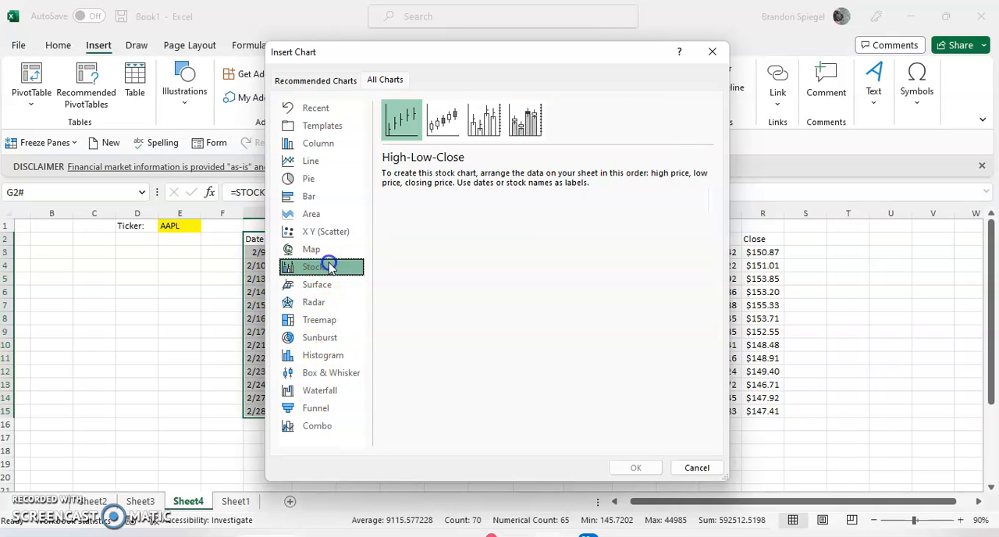
{"action": "mouse_move", "coordinate": [457, 117]}
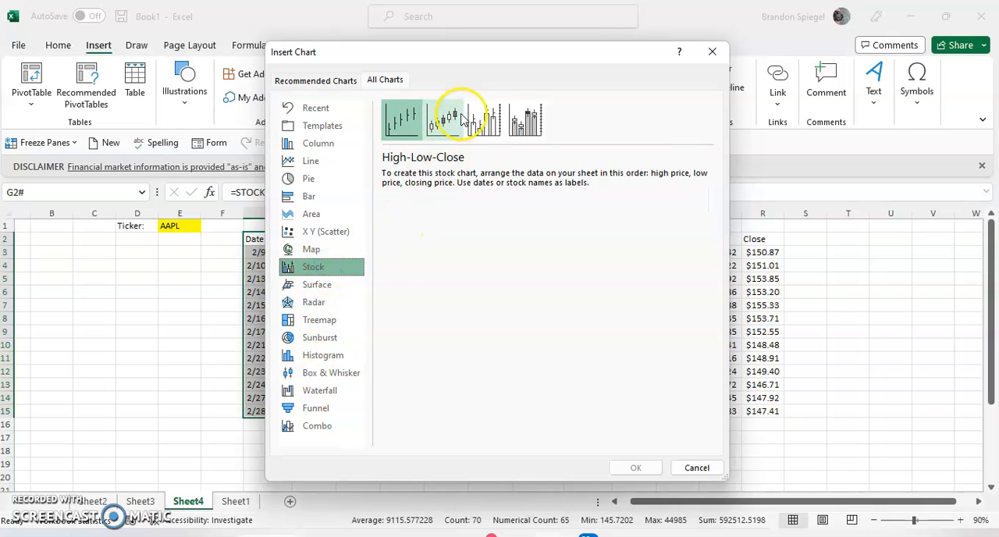
Step: Compare stock chart variants and insert the Open-High-Low-Close chart
{"action": "left_click", "coordinate": [526, 120]}
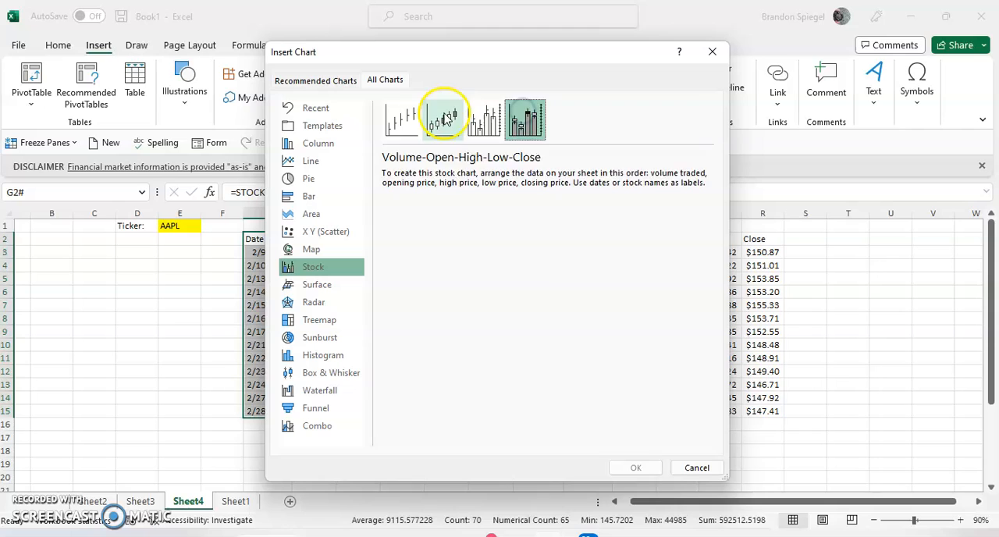
{"action": "left_click", "coordinate": [445, 119]}
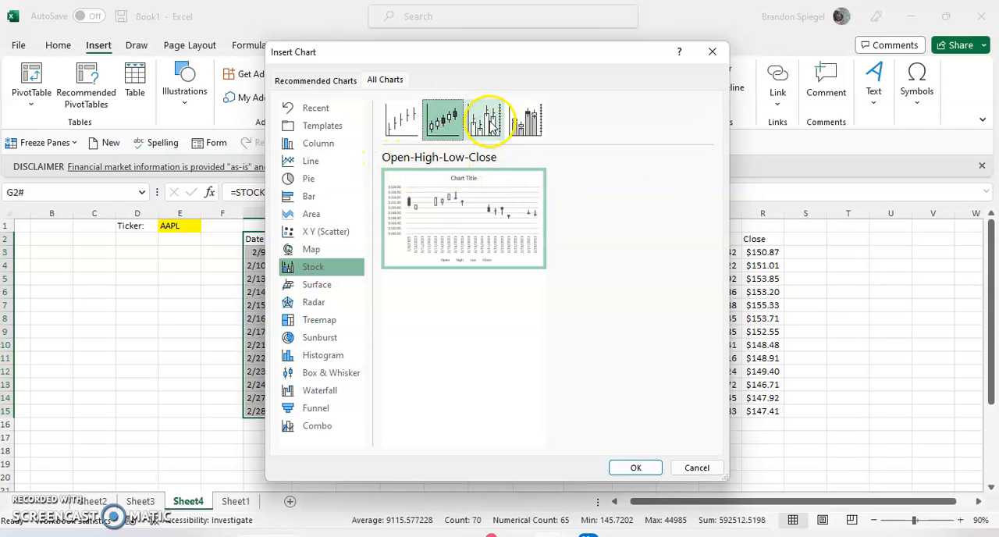
{"action": "left_click", "coordinate": [484, 120]}
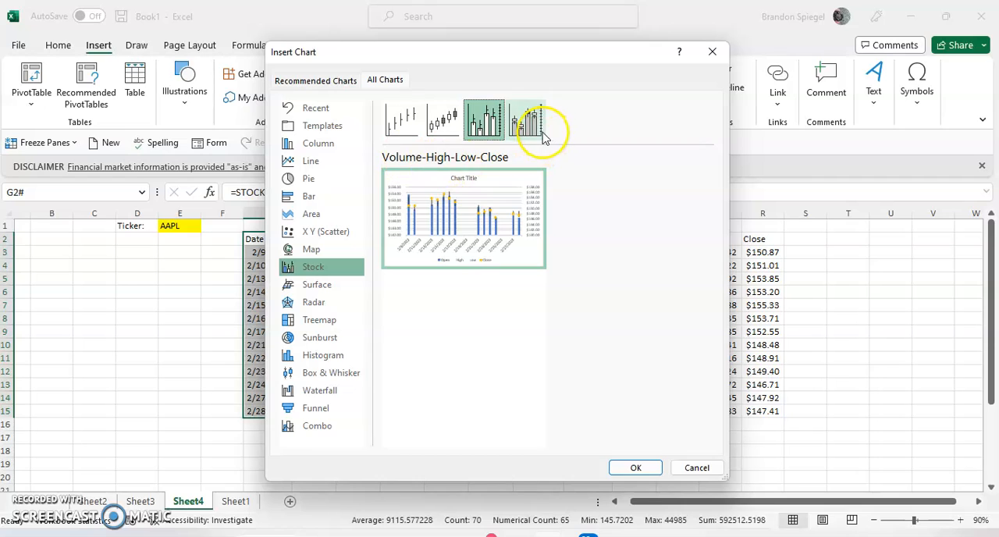
{"action": "left_click", "coordinate": [525, 119]}
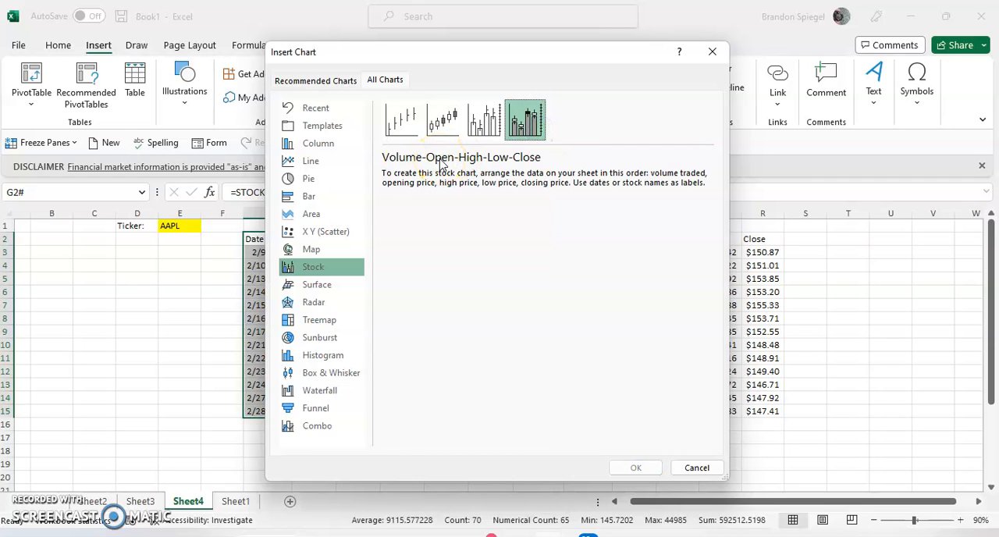
{"action": "left_click", "coordinate": [401, 119]}
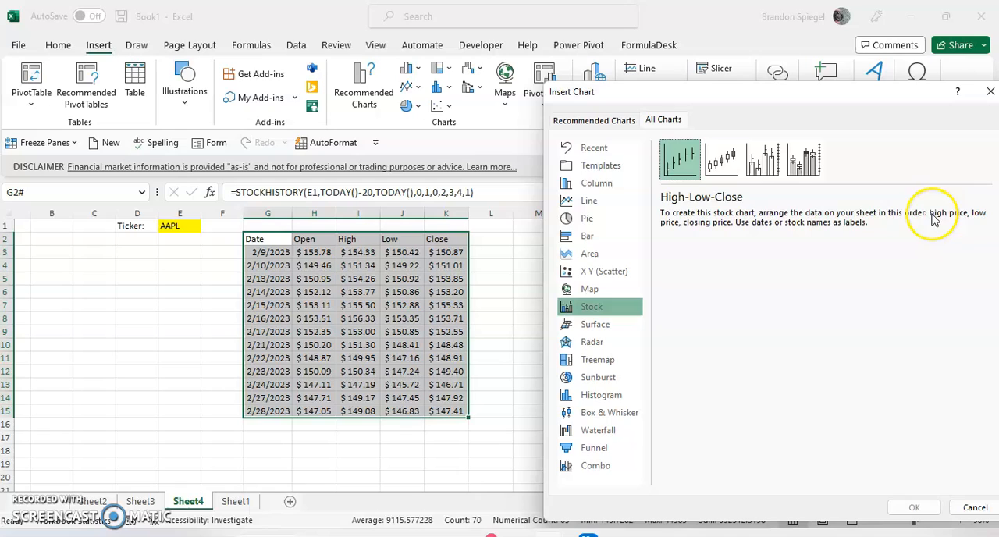
{"action": "mouse_move", "coordinate": [698, 234]}
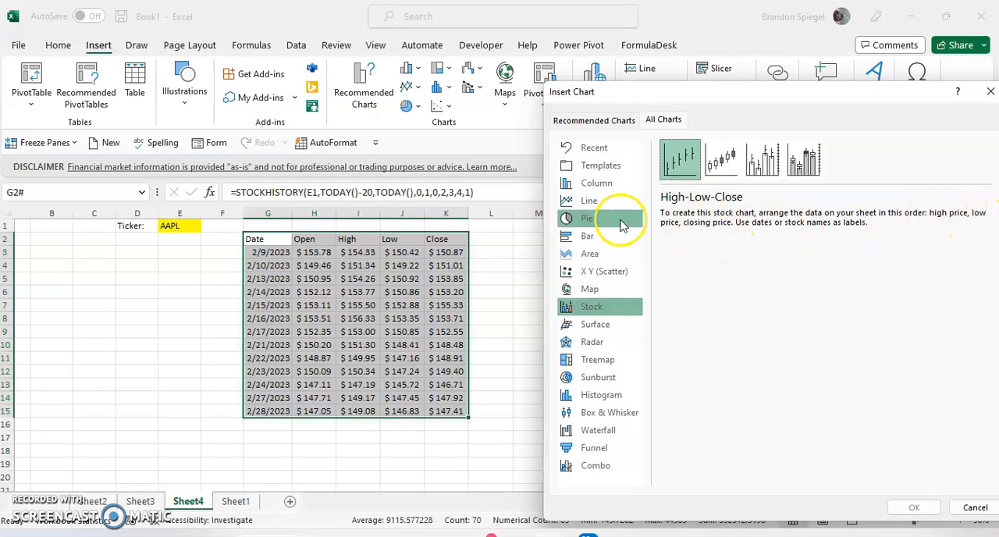
{"action": "mouse_move", "coordinate": [808, 206]}
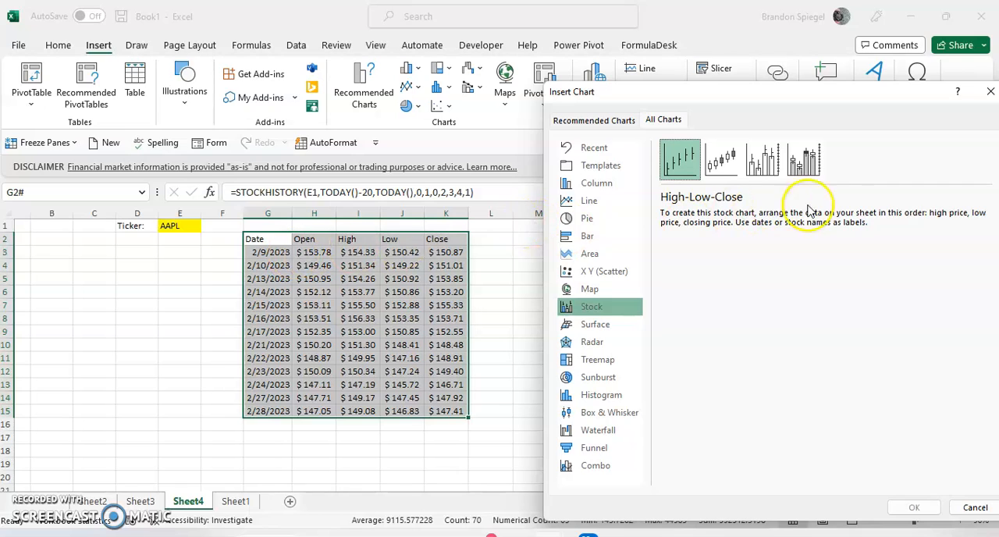
{"action": "left_click", "coordinate": [719, 159]}
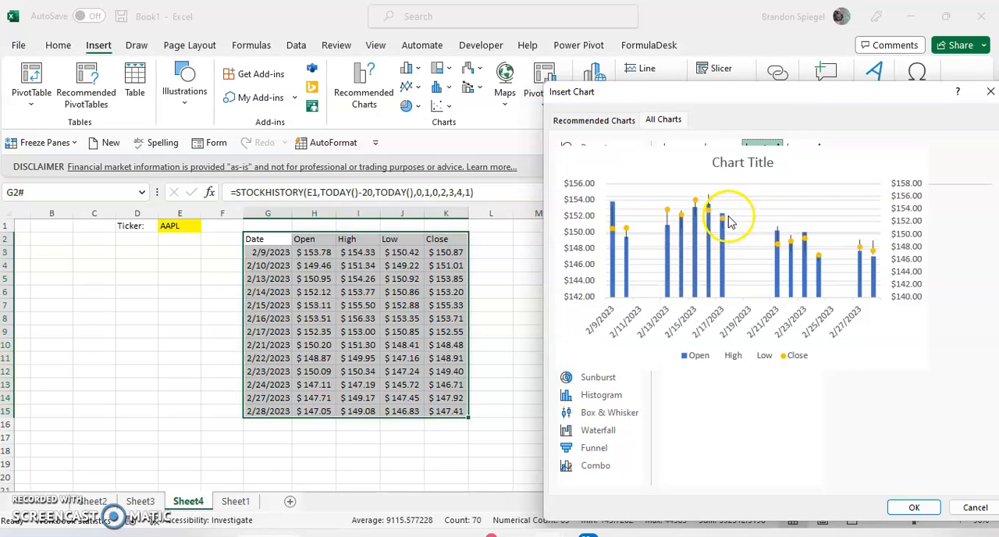
{"action": "mouse_move", "coordinate": [716, 247]}
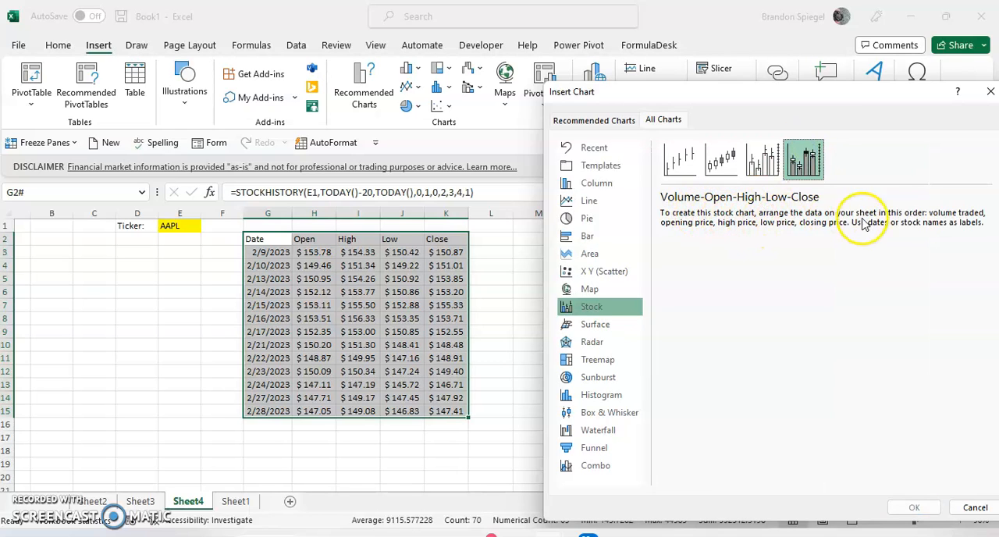
{"action": "mouse_move", "coordinate": [729, 238]}
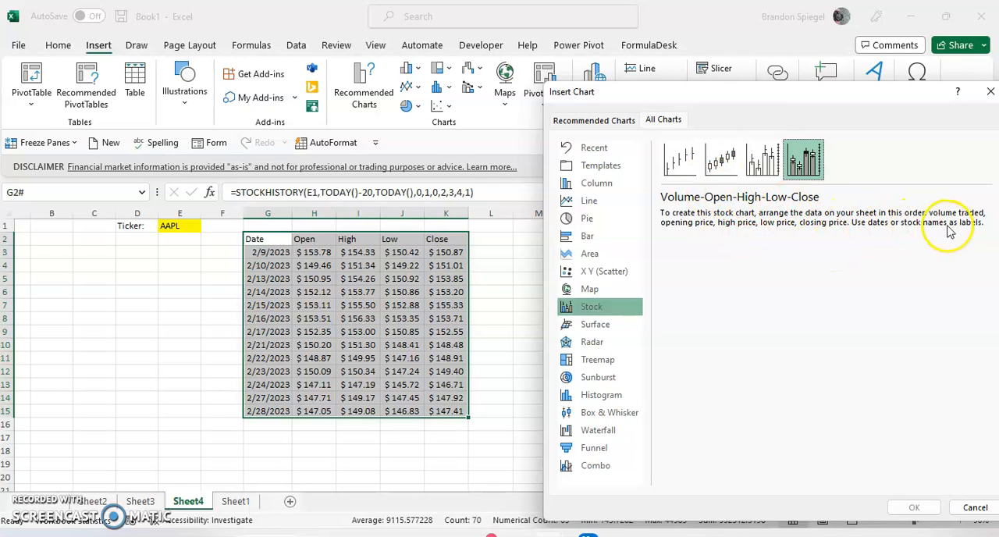
{"action": "left_click", "coordinate": [802, 158]}
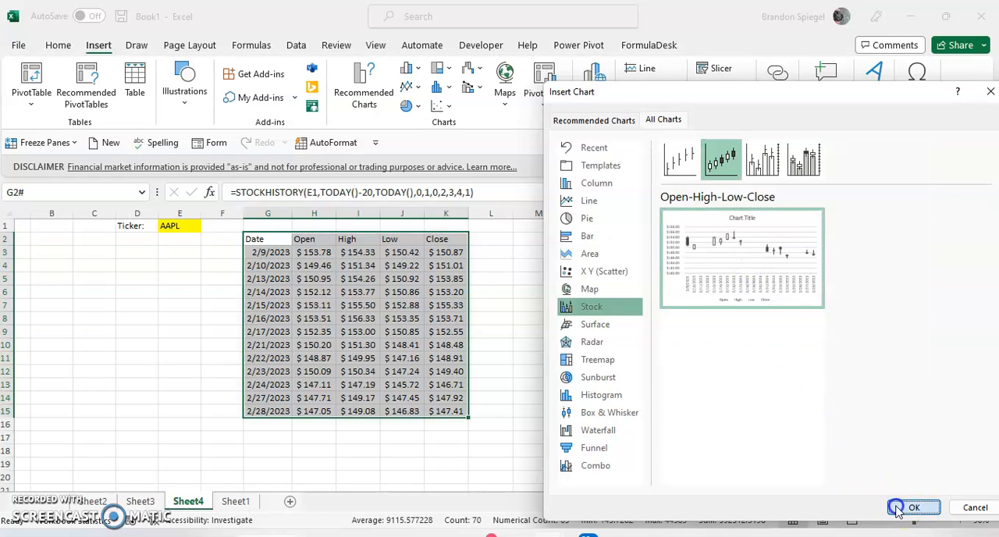
{"action": "left_click", "coordinate": [913, 507]}
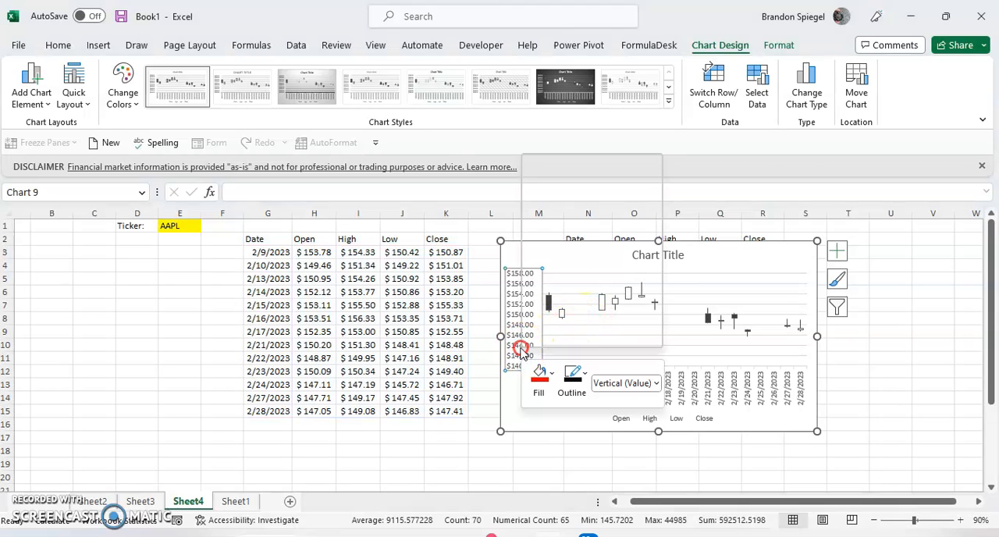
Step: Bring up the Format Axis settings for the vertical price axis
{"action": "double_click", "coordinate": [519, 347]}
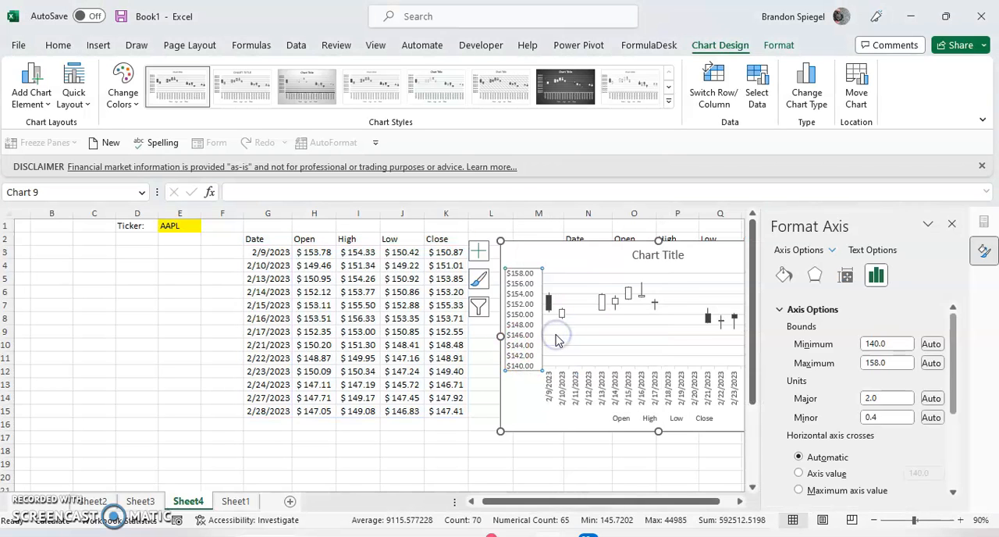
{"action": "mouse_move", "coordinate": [558, 339]}
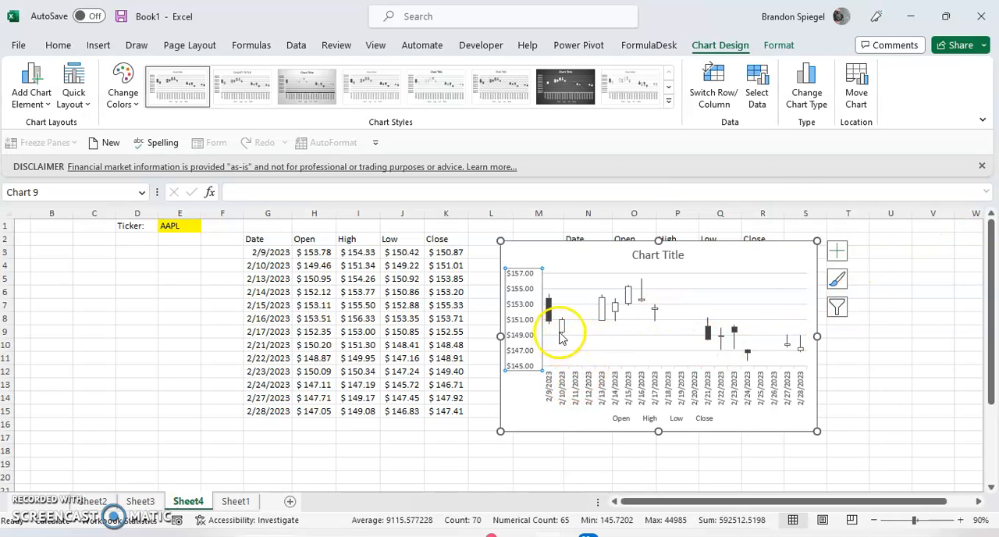
{"action": "mouse_move", "coordinate": [764, 347]}
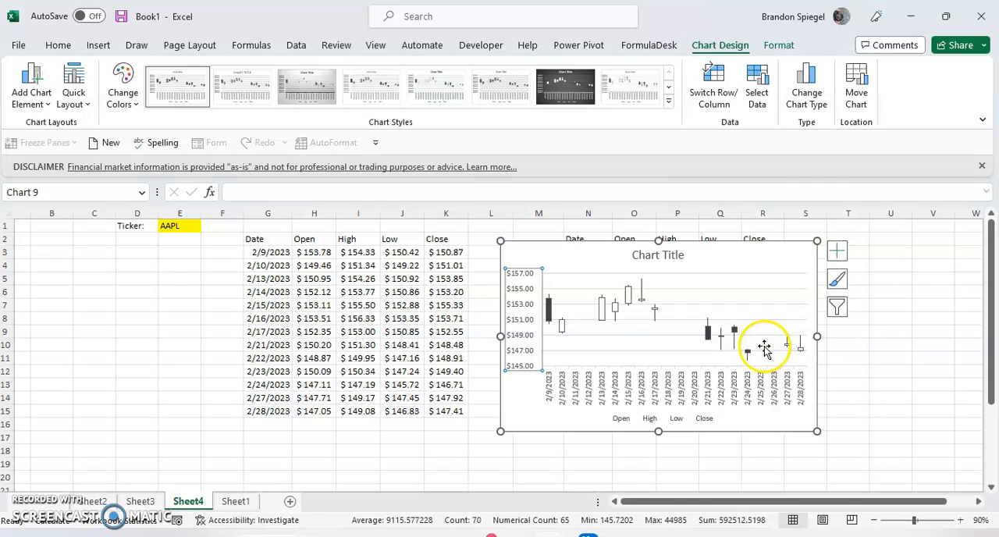
{"action": "mouse_move", "coordinate": [578, 386]}
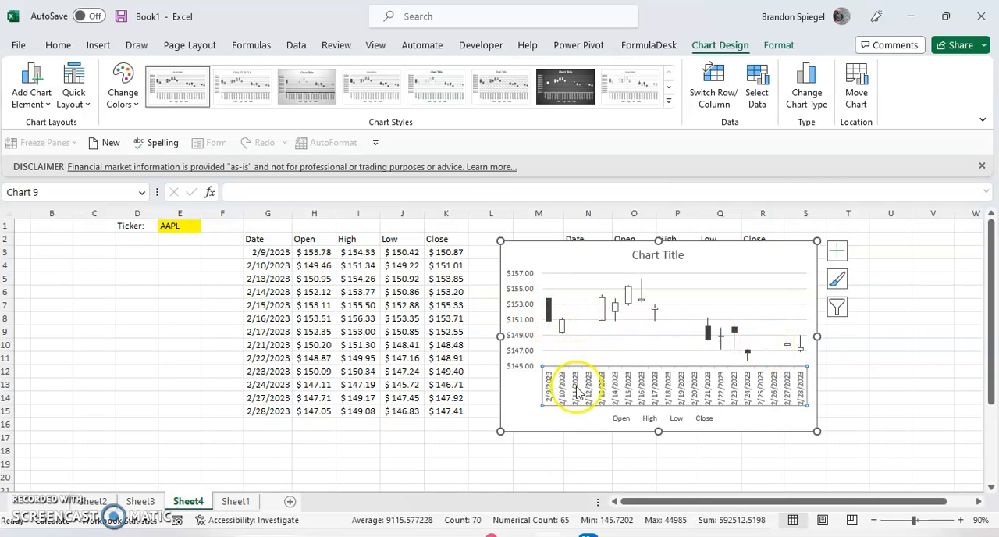
{"action": "mouse_move", "coordinate": [785, 388]}
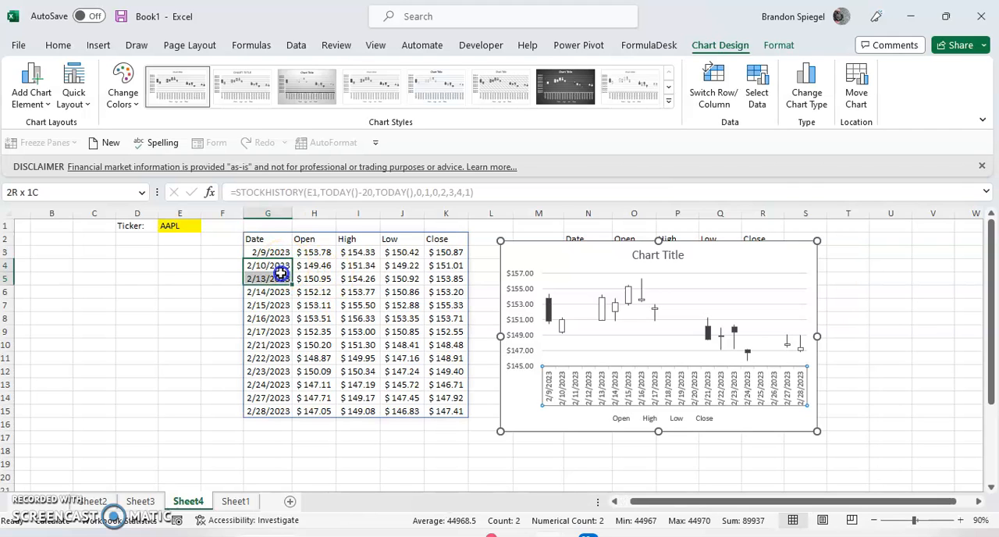
{"action": "left_click", "coordinate": [268, 279]}
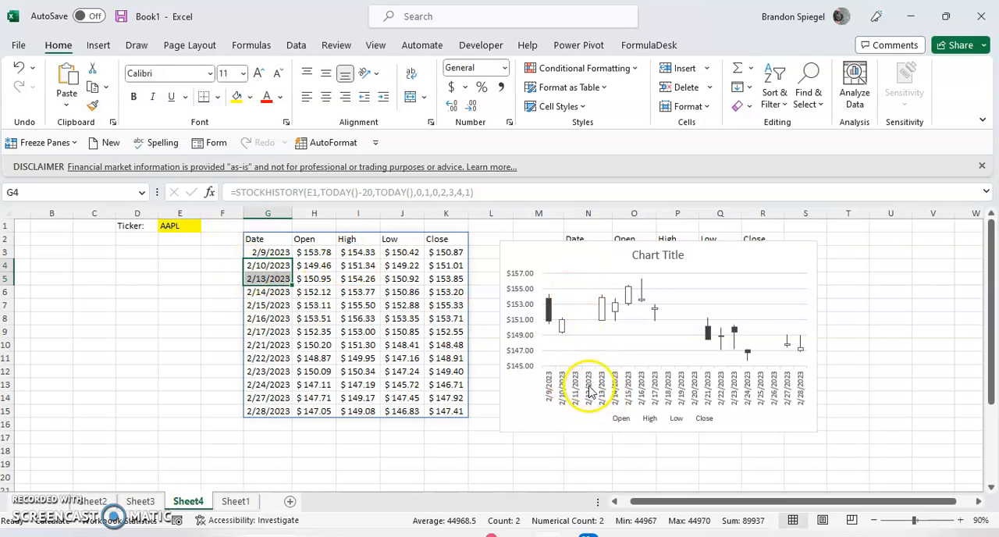
{"action": "mouse_move", "coordinate": [589, 394]}
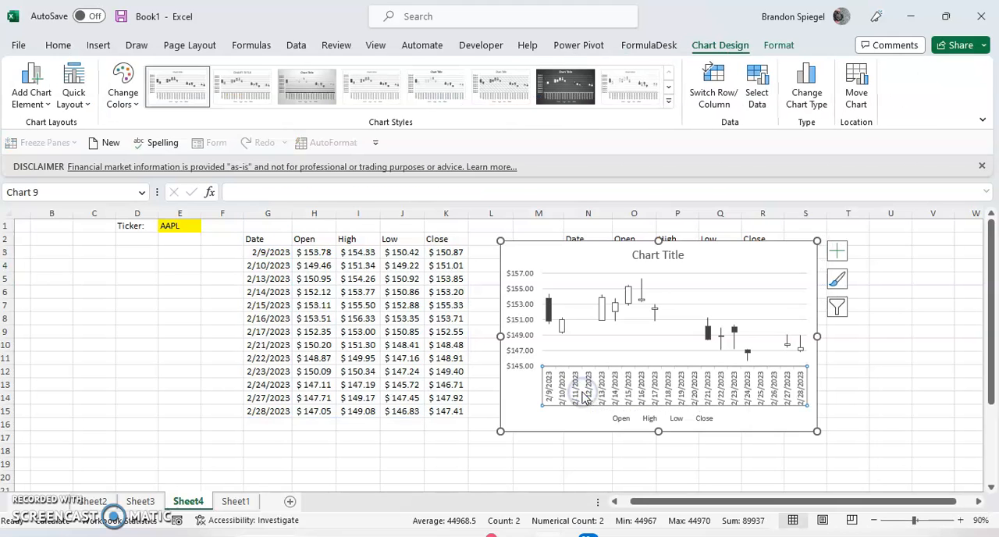
Step: Set the horizontal date axis type to Text axis in Format Axis
{"action": "right_click", "coordinate": [585, 394]}
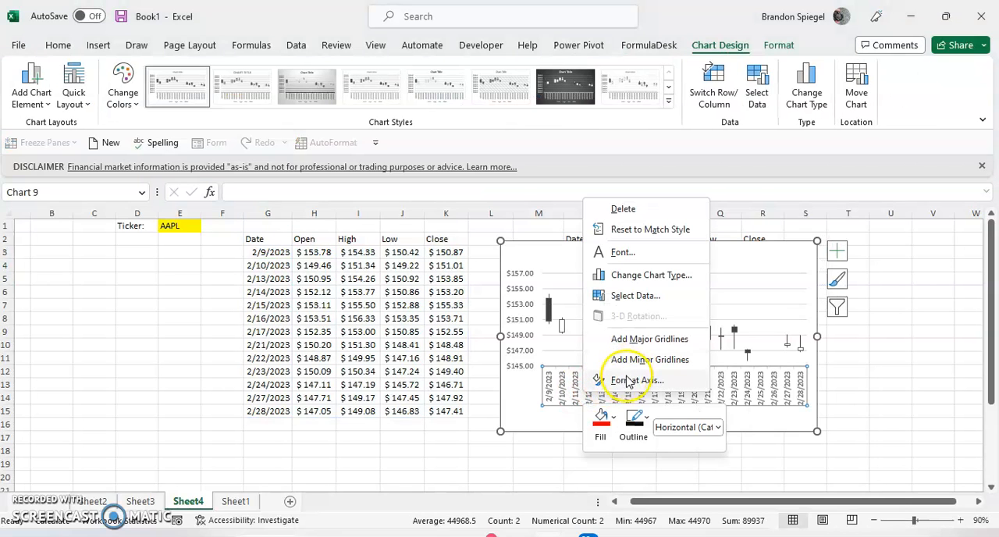
{"action": "left_click", "coordinate": [638, 380]}
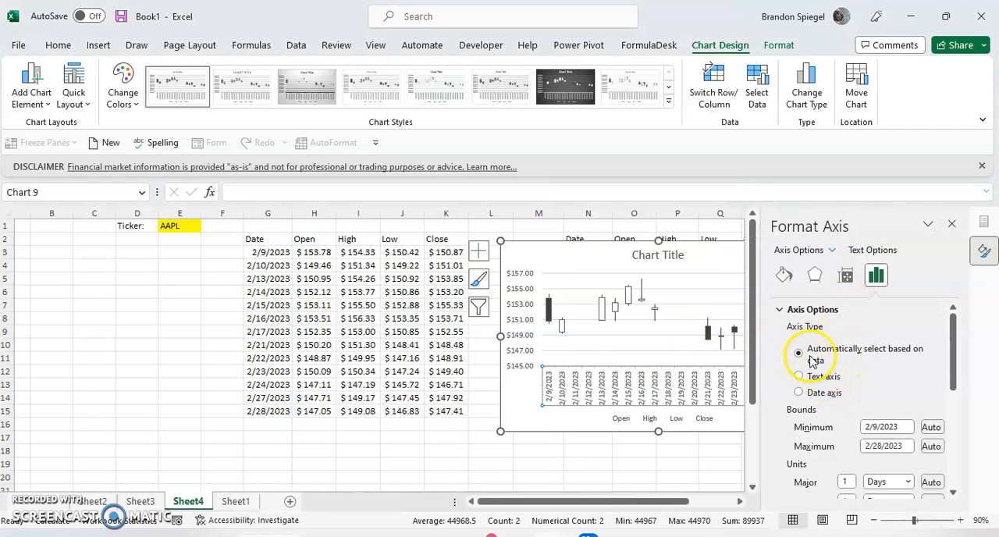
{"action": "left_click", "coordinate": [798, 376]}
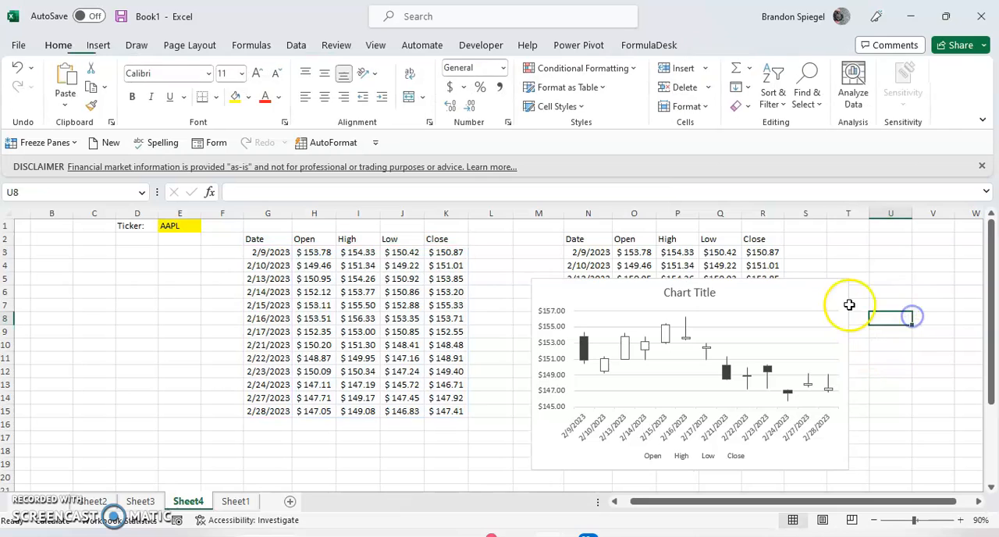
{"action": "left_click", "coordinate": [689, 351]}
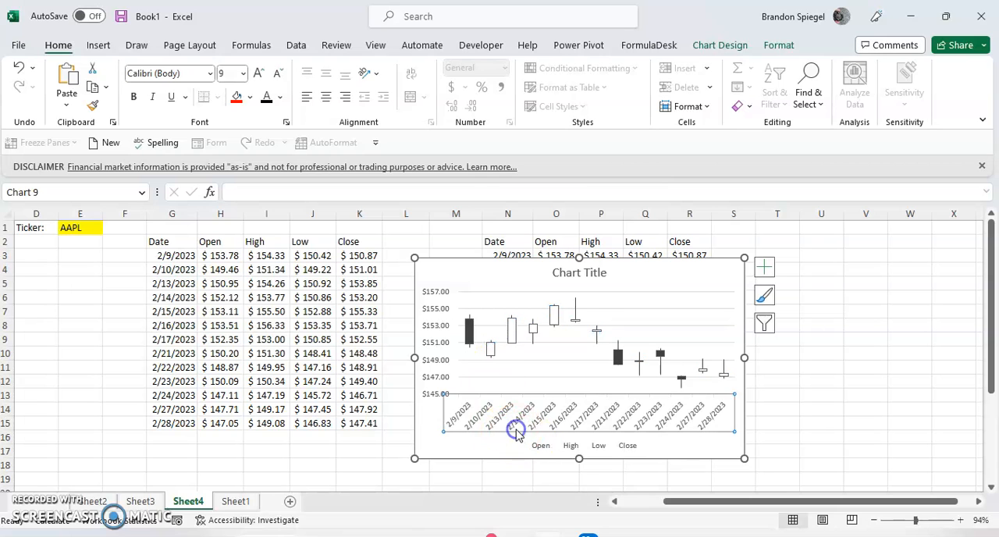
{"action": "mouse_move", "coordinate": [490, 341]}
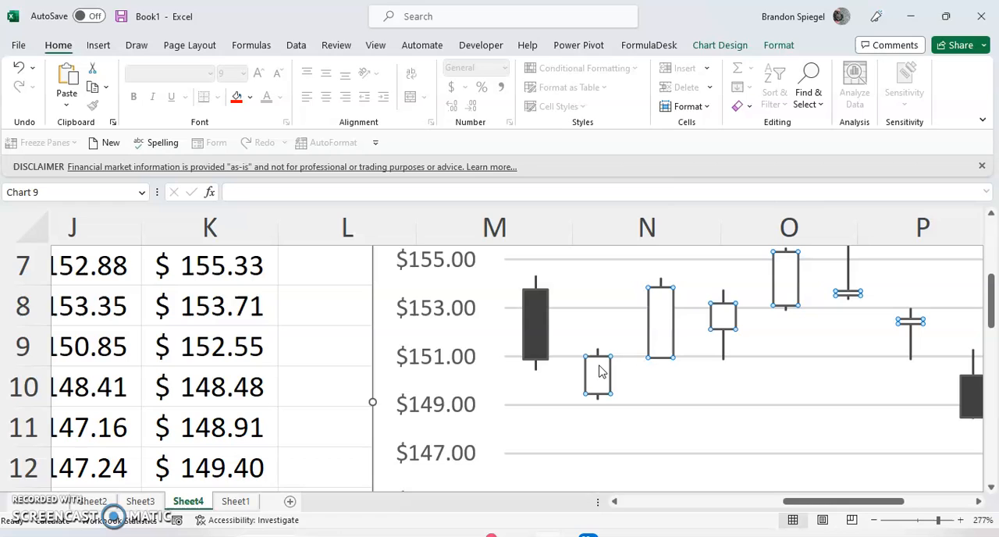
Step: Fill the up candlesticks green and the down candlesticks red
{"action": "right_click", "coordinate": [597, 374]}
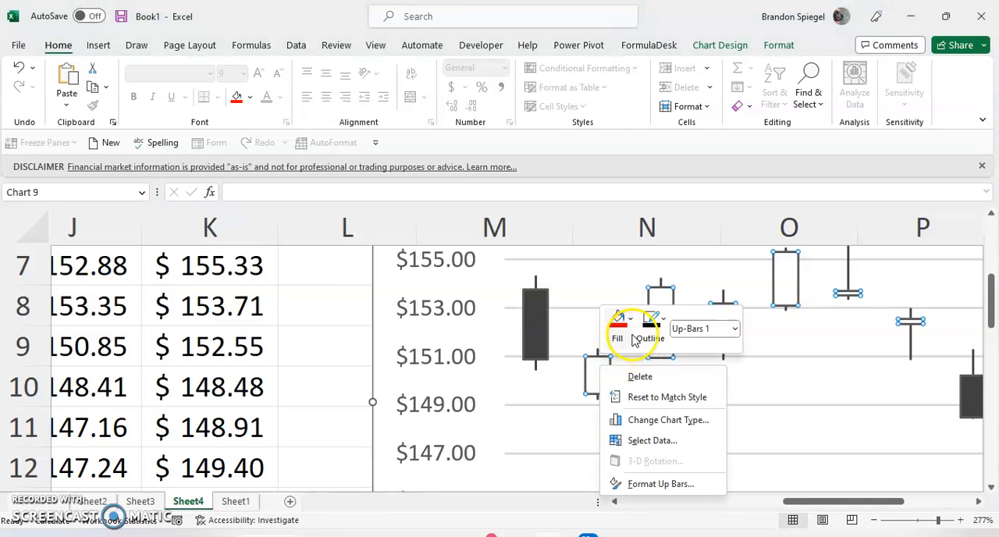
{"action": "left_click", "coordinate": [617, 320]}
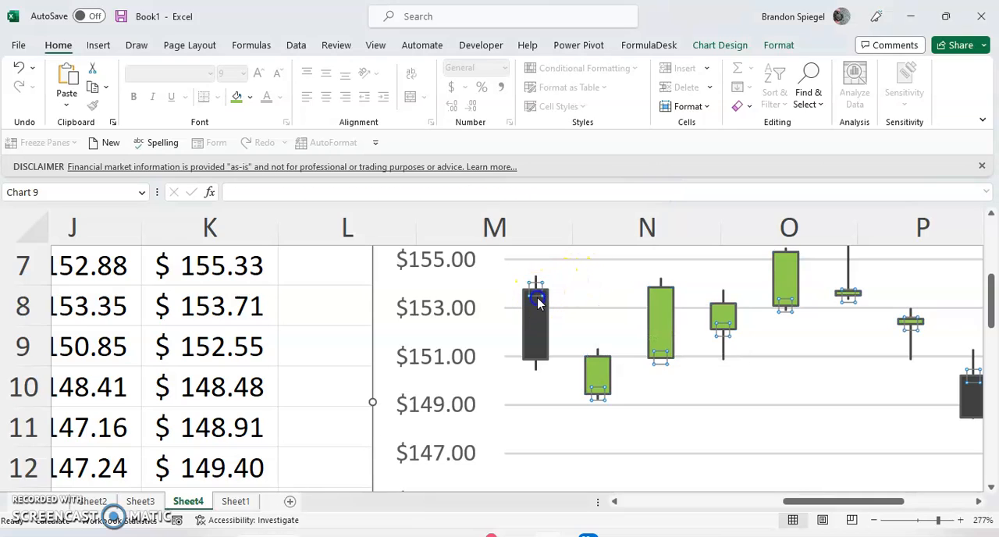
{"action": "left_click", "coordinate": [536, 301]}
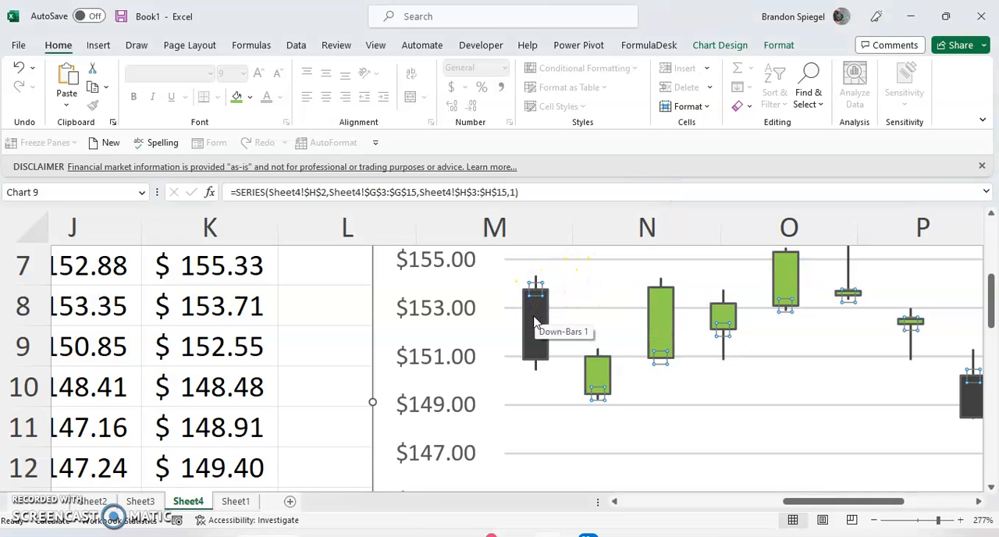
{"action": "right_click", "coordinate": [534, 320]}
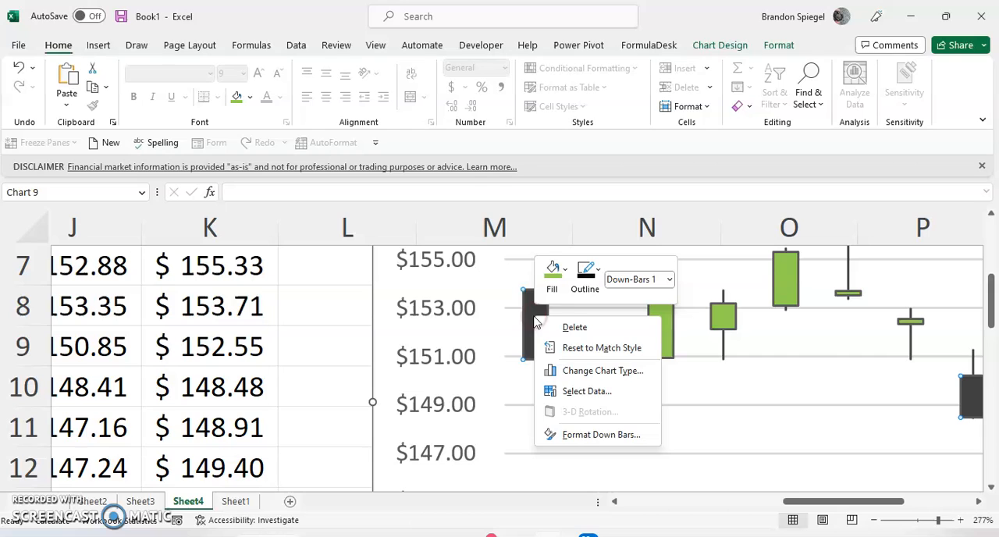
{"action": "left_click", "coordinate": [552, 273]}
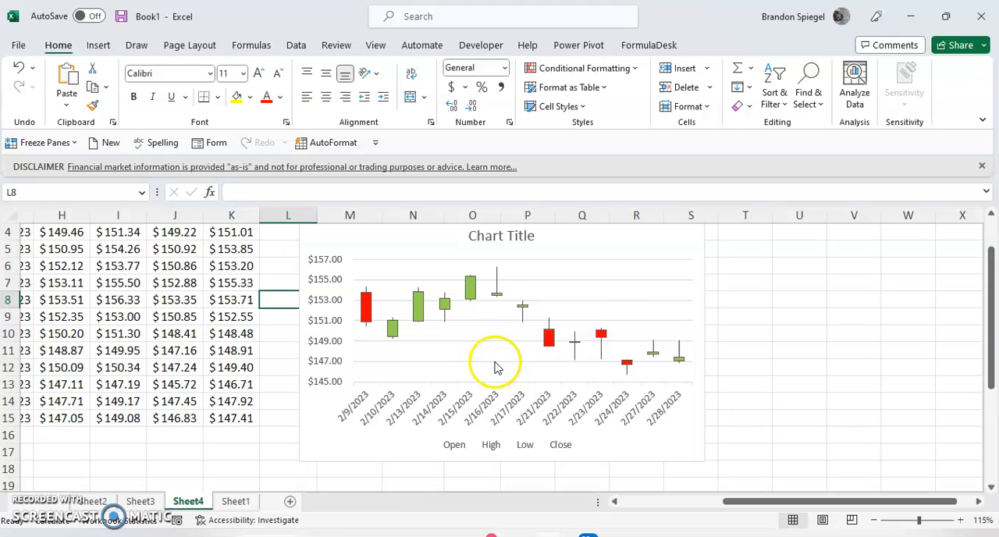
{"action": "left_click", "coordinate": [288, 418]}
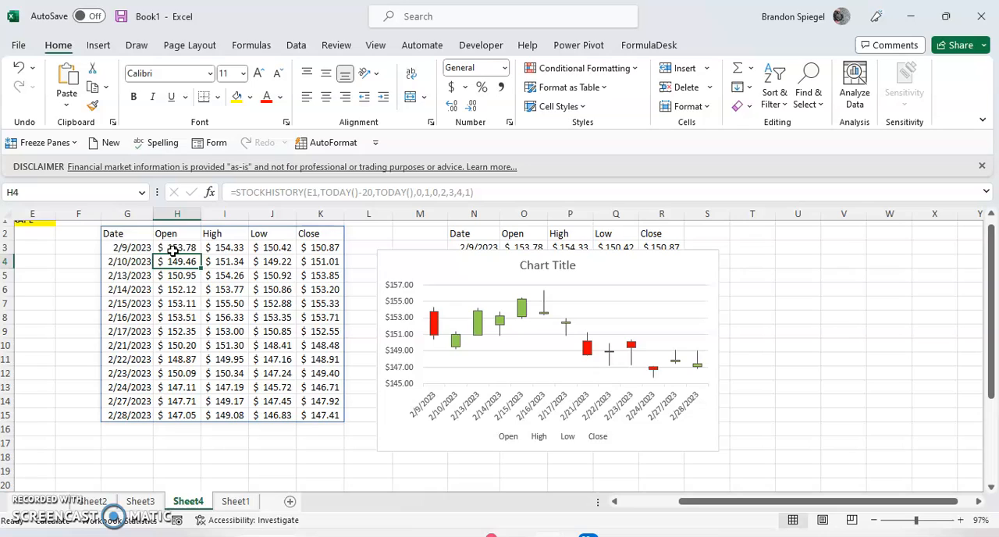
Step: Select formula cell G3 to shift STOCKHISTORY to TODAY()-40 through TODAY()-20
{"action": "left_click", "coordinate": [127, 233]}
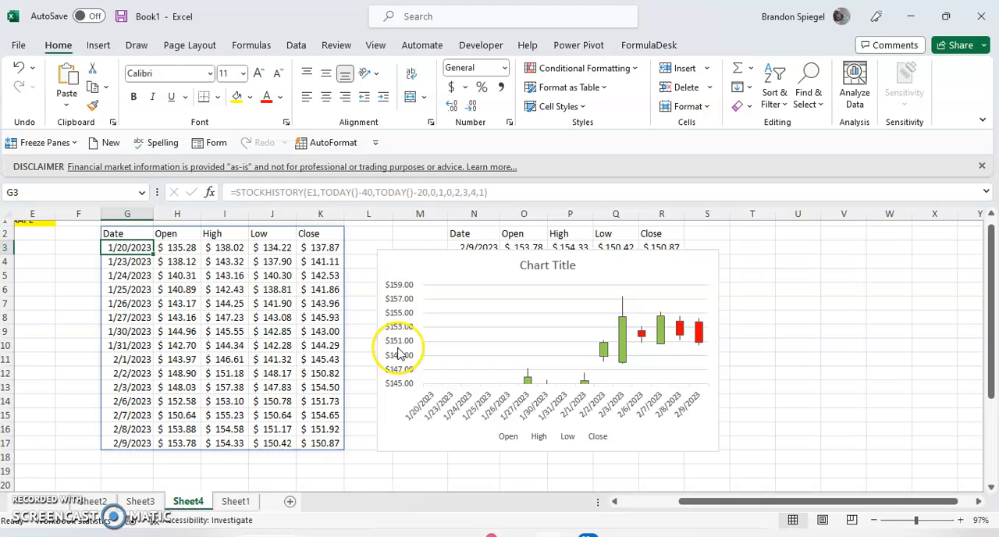
Step: Restore the table and chart to 2/9/2023–2/28/2023 data, price axis $140–$158
{"action": "right_click", "coordinate": [400, 347]}
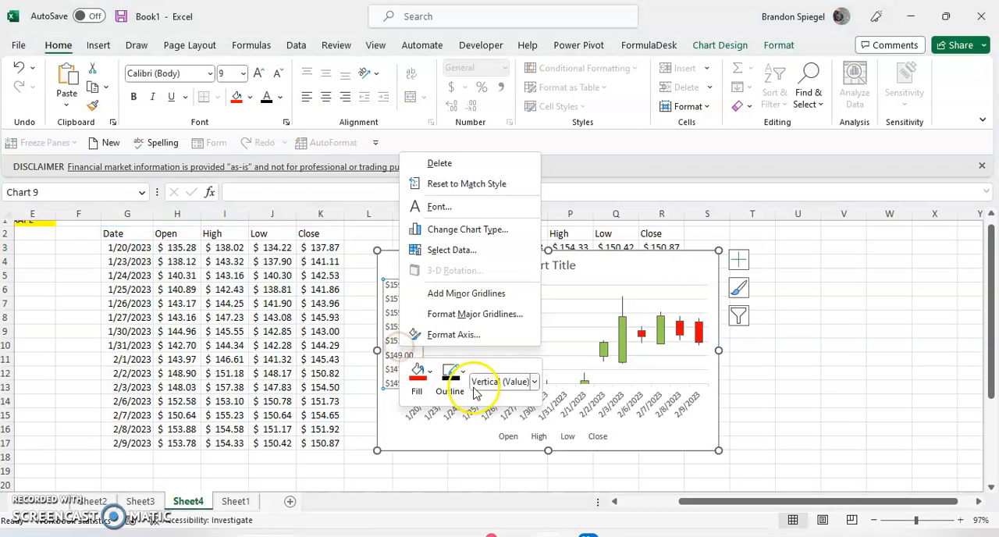
{"action": "left_click", "coordinate": [454, 334]}
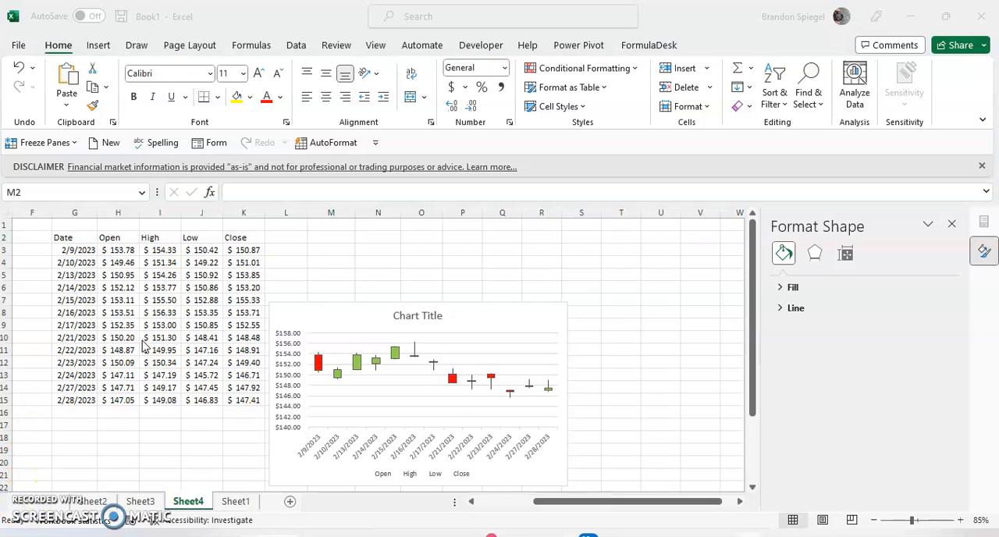
{"action": "left_click", "coordinate": [331, 236]}
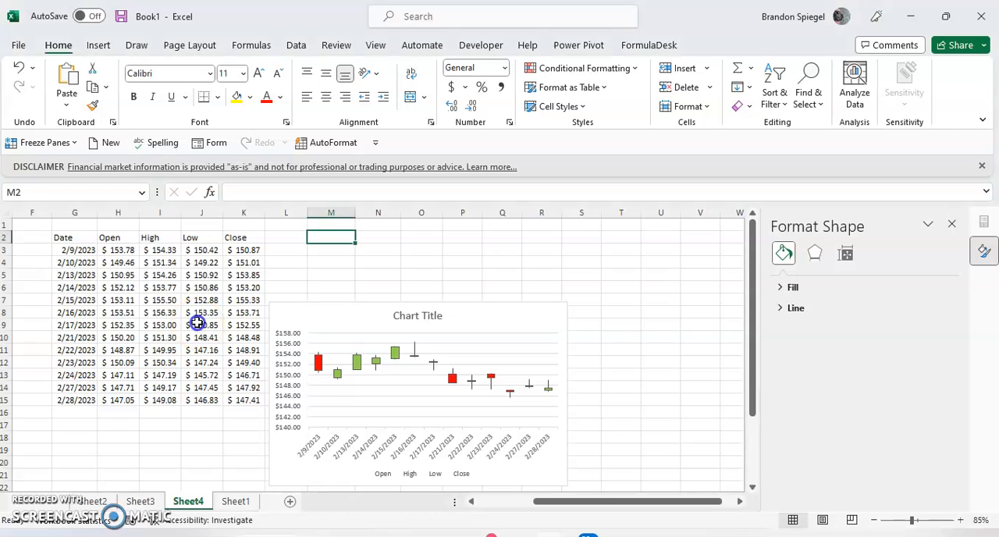